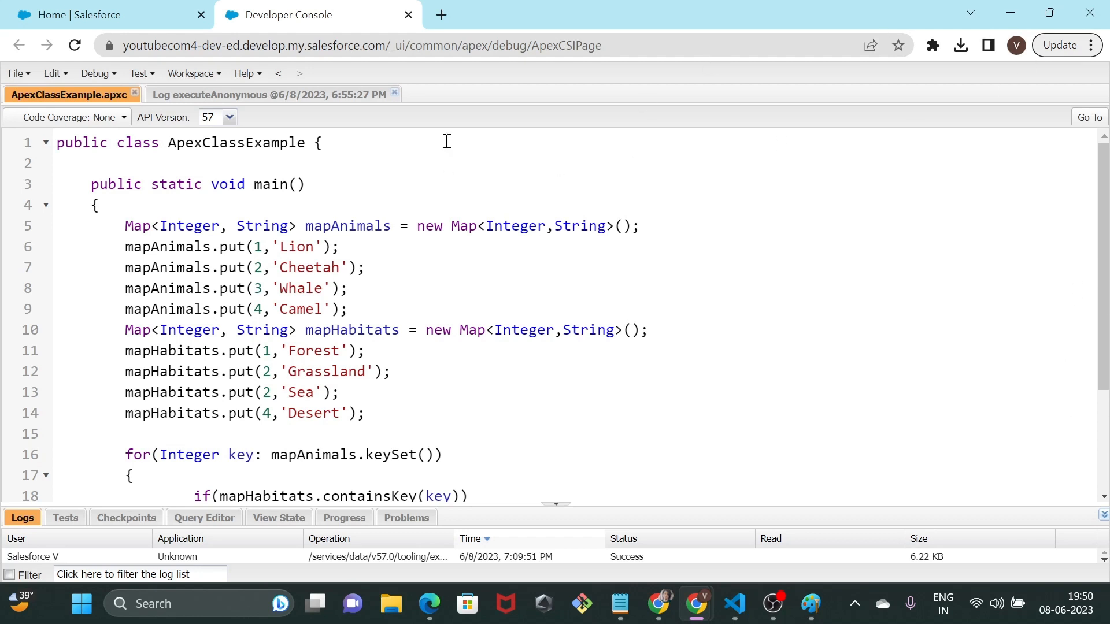
# - Switch between the ApexClassExample source and the execution log listing each animal's habitat
pyautogui.click(269, 94)
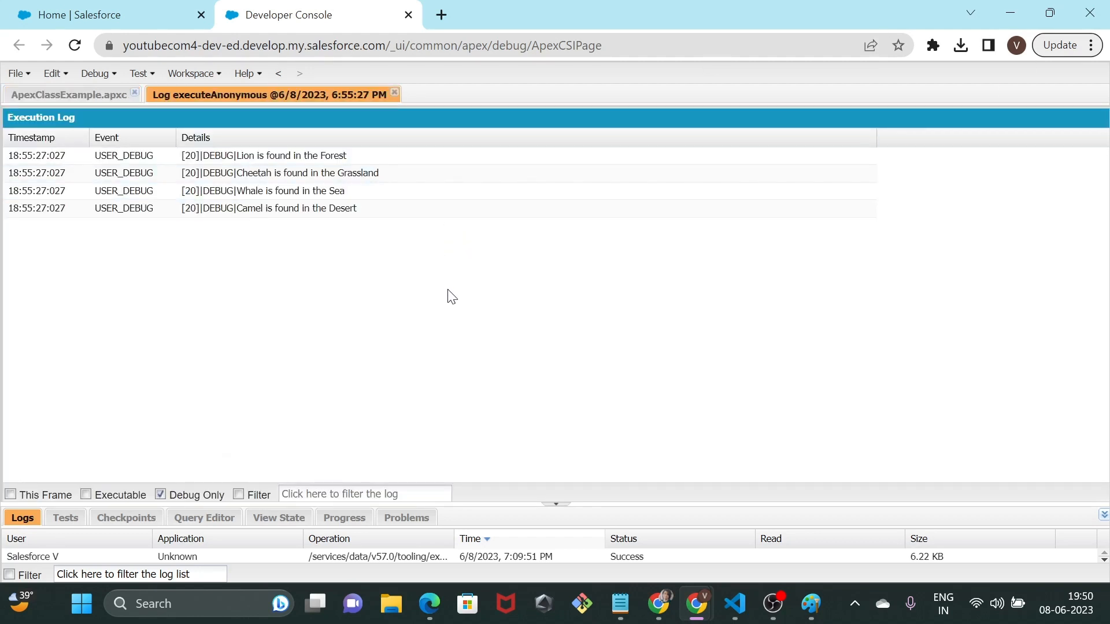
pyautogui.moveTo(395, 305)
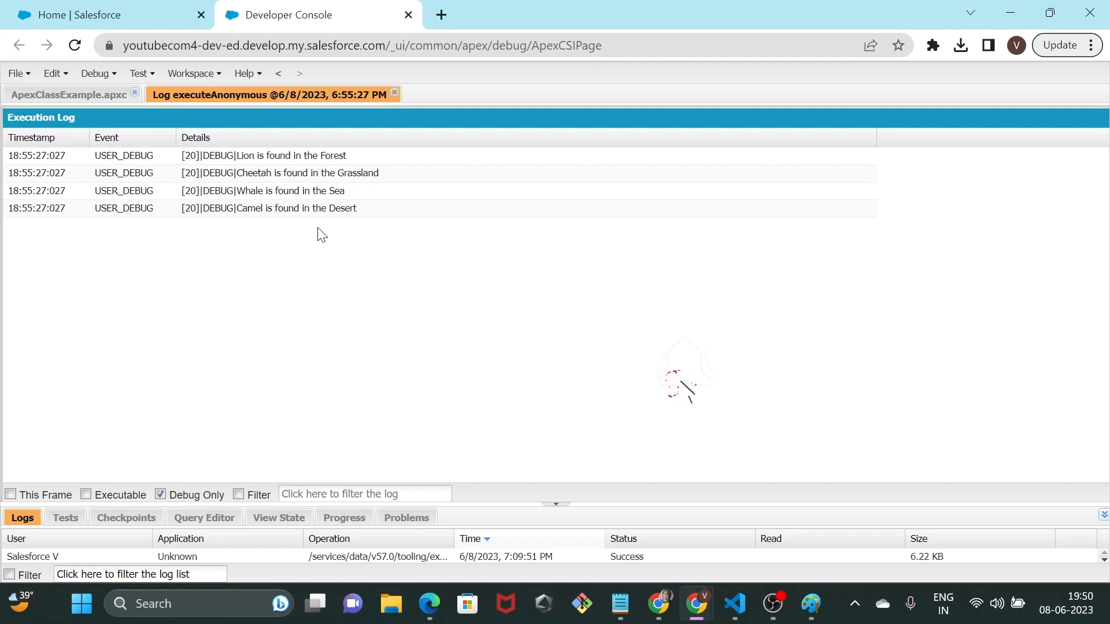
pyautogui.click(68, 94)
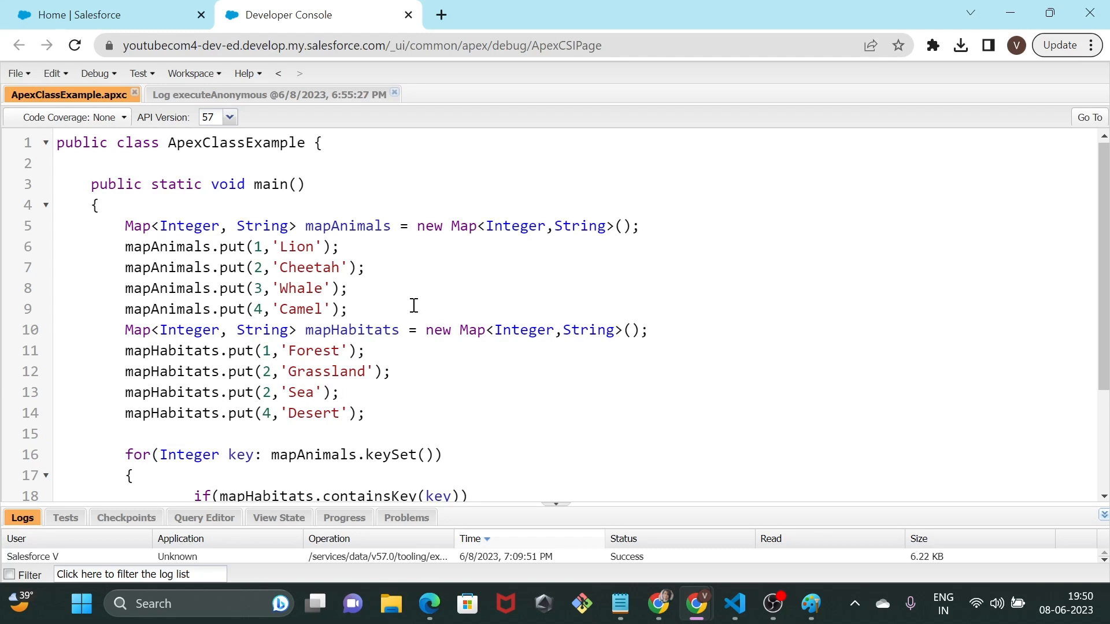
pyautogui.moveTo(391, 305)
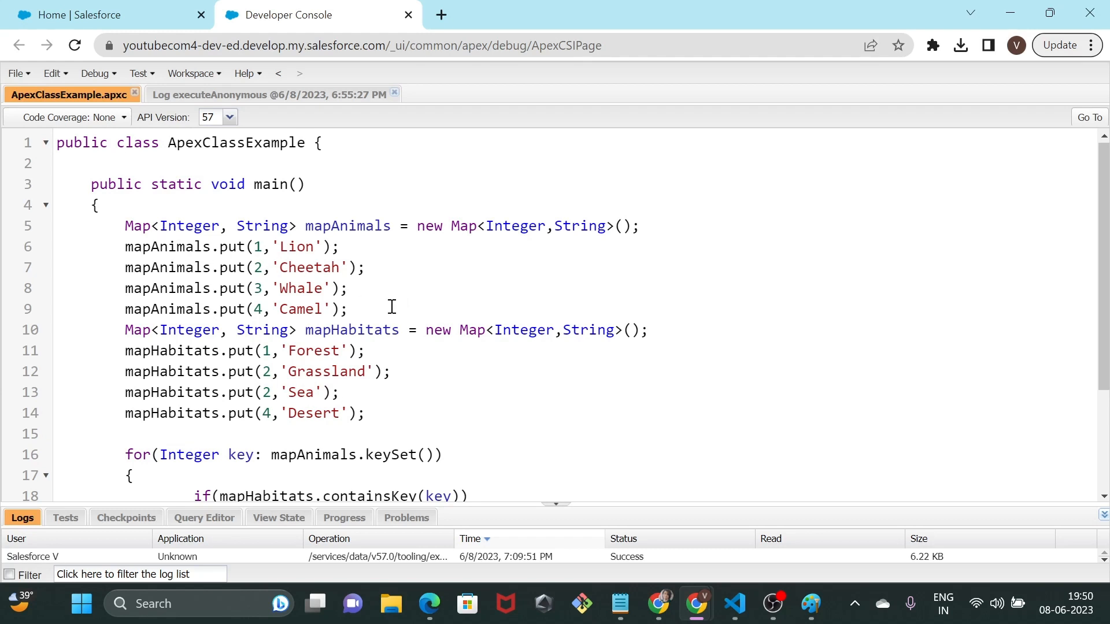
pyautogui.moveTo(367, 371)
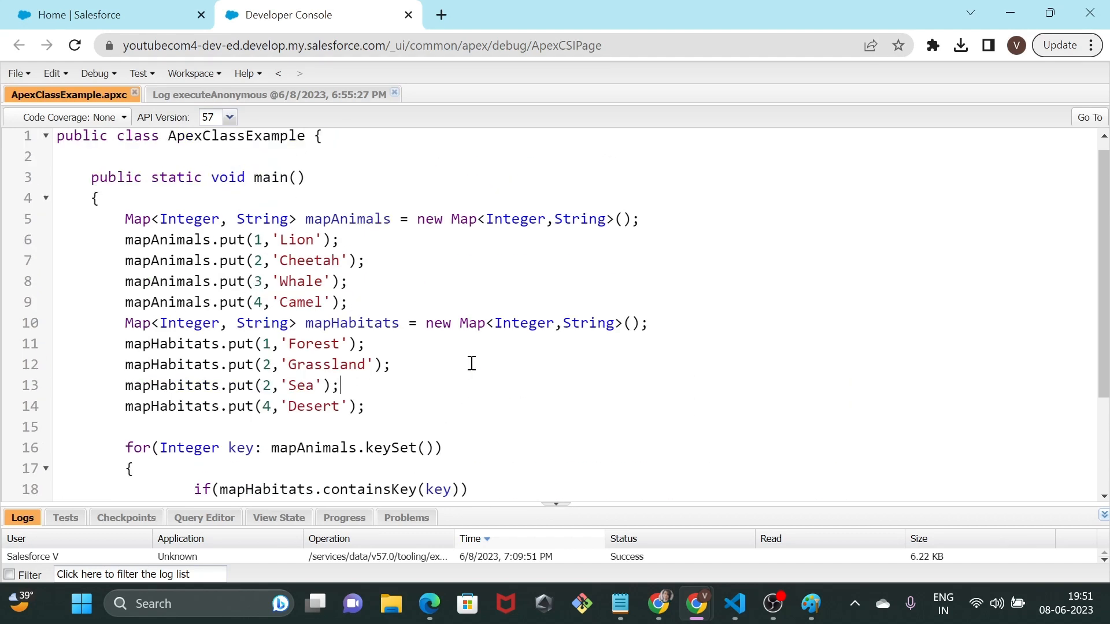
pyautogui.click(271, 94)
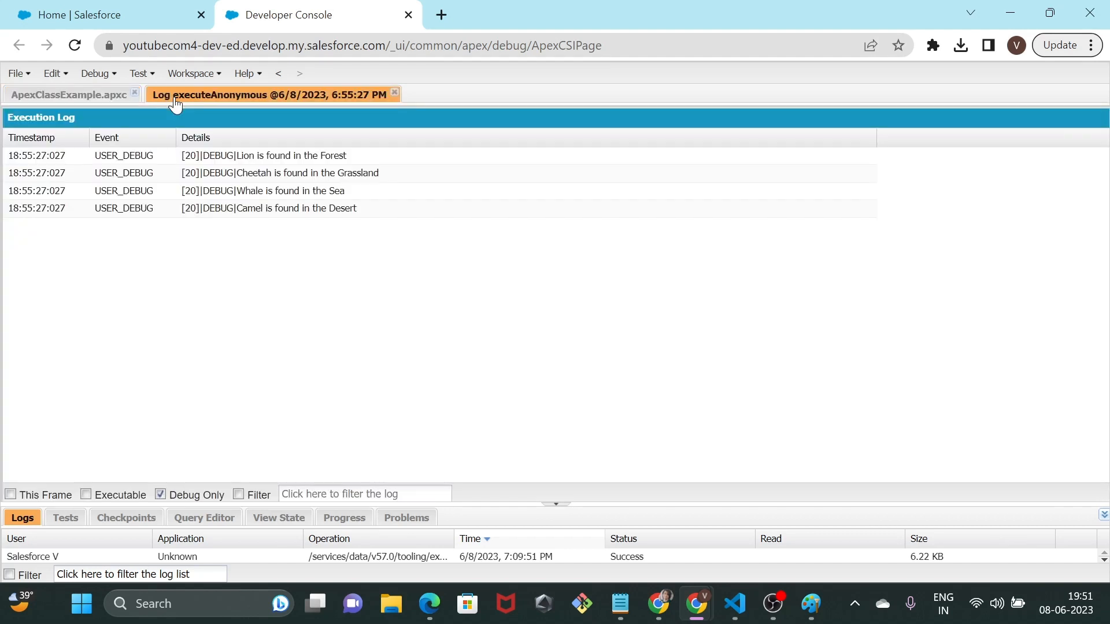
pyautogui.moveTo(503, 501)
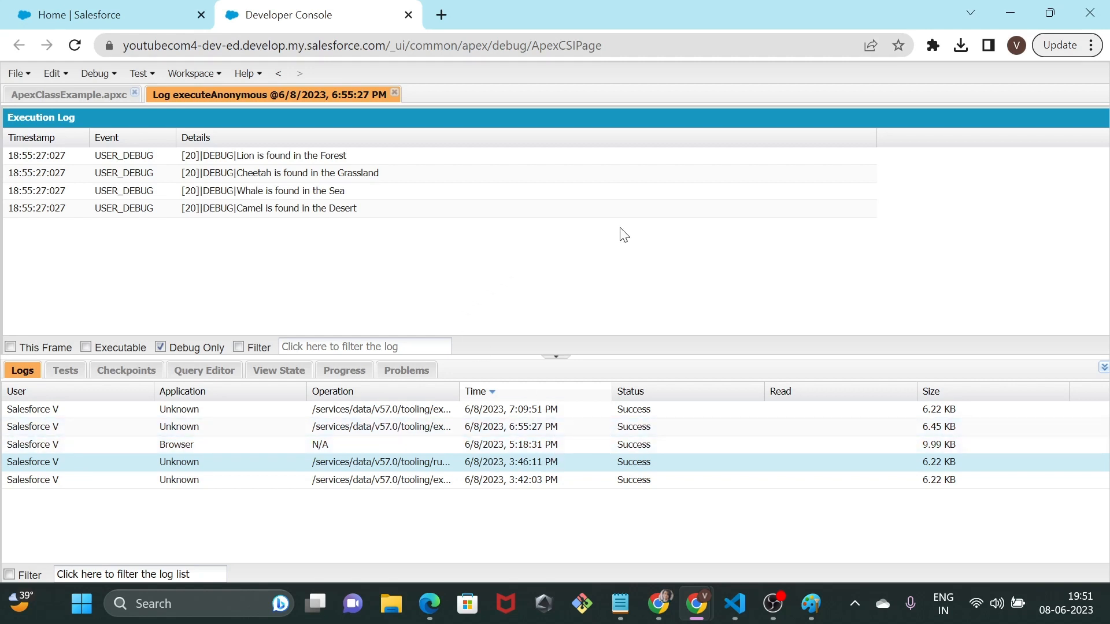
pyautogui.moveTo(657, 228)
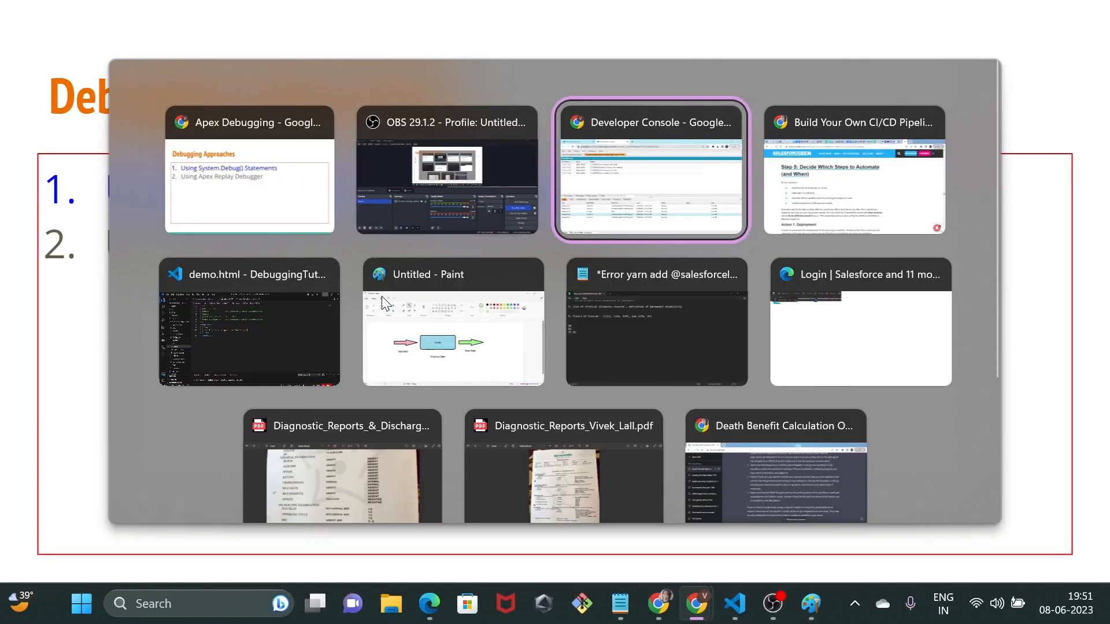
# - Compare the full log with the Debug Only view, then return to the ApexClassExample source
pyautogui.click(650, 170)
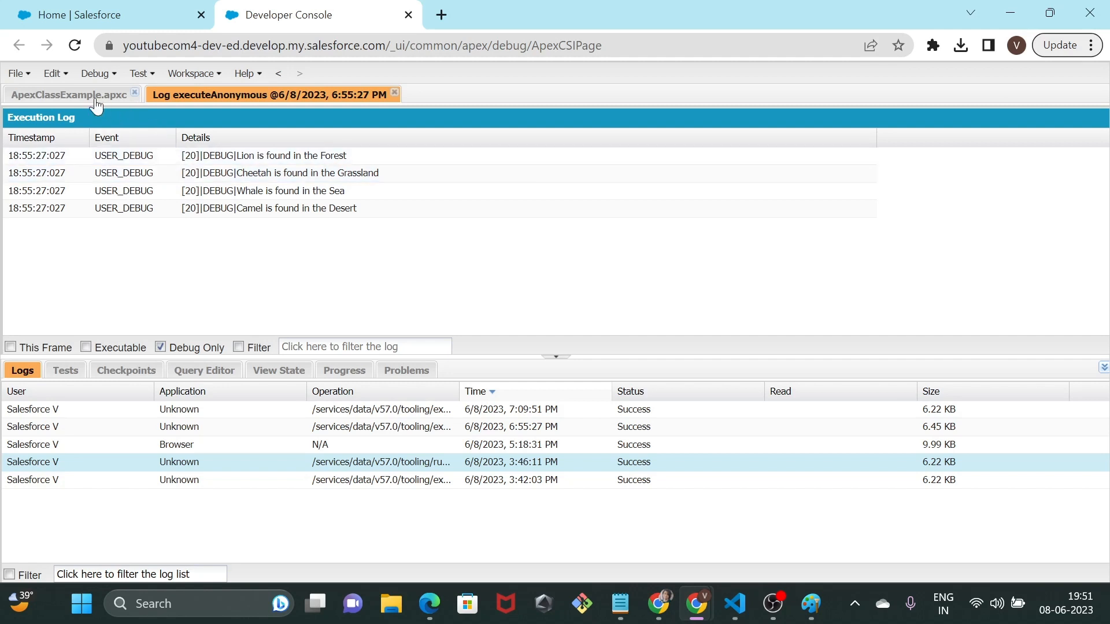
pyautogui.click(68, 93)
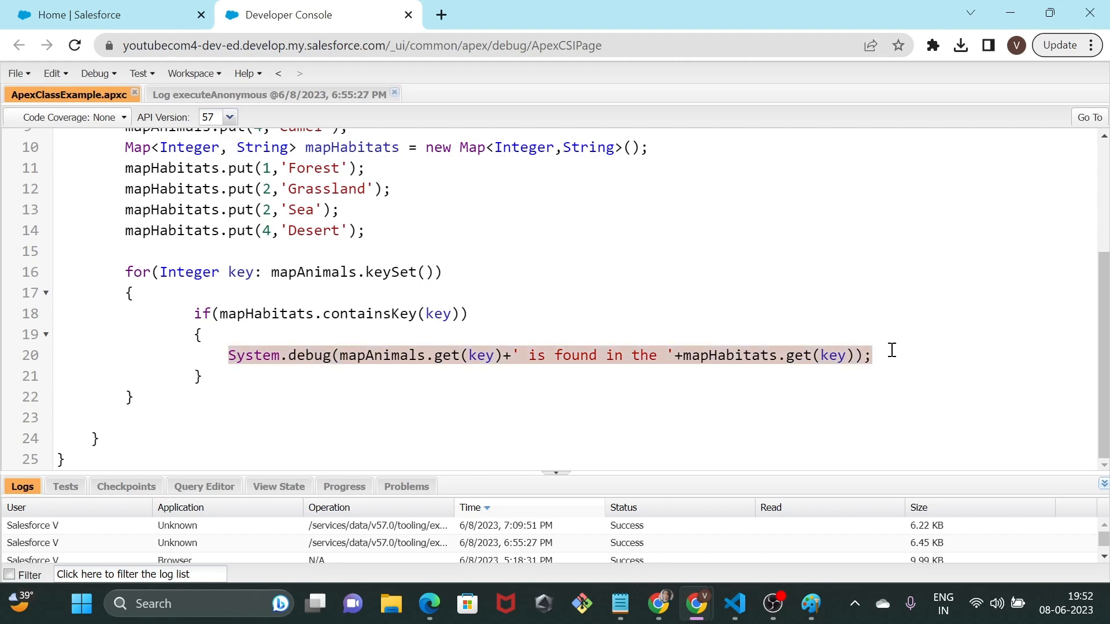
pyautogui.click(269, 94)
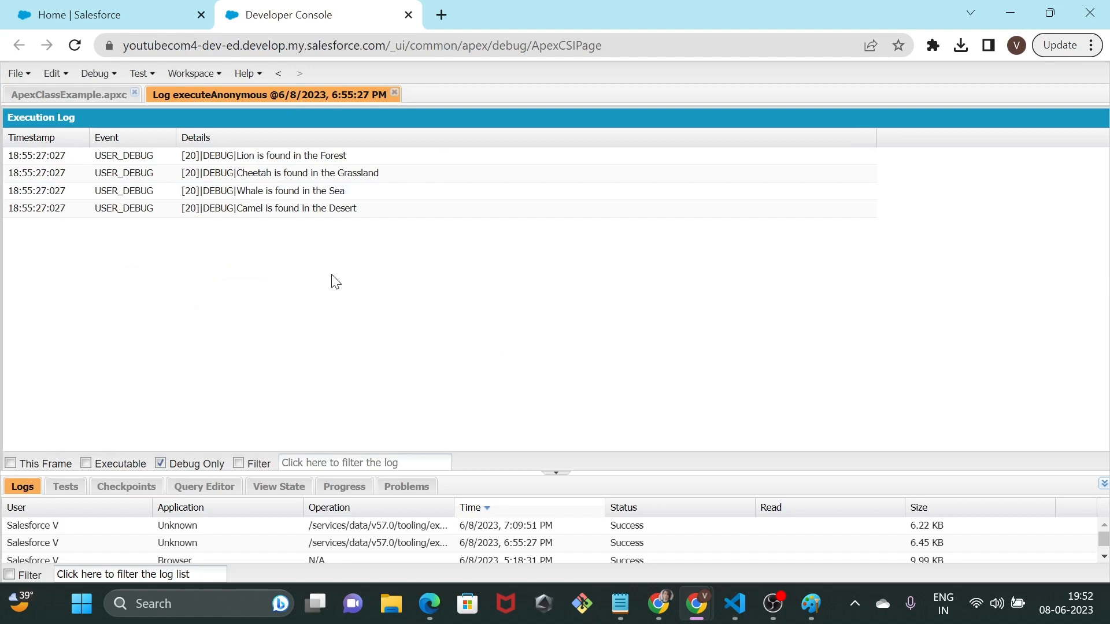
pyautogui.moveTo(162, 268)
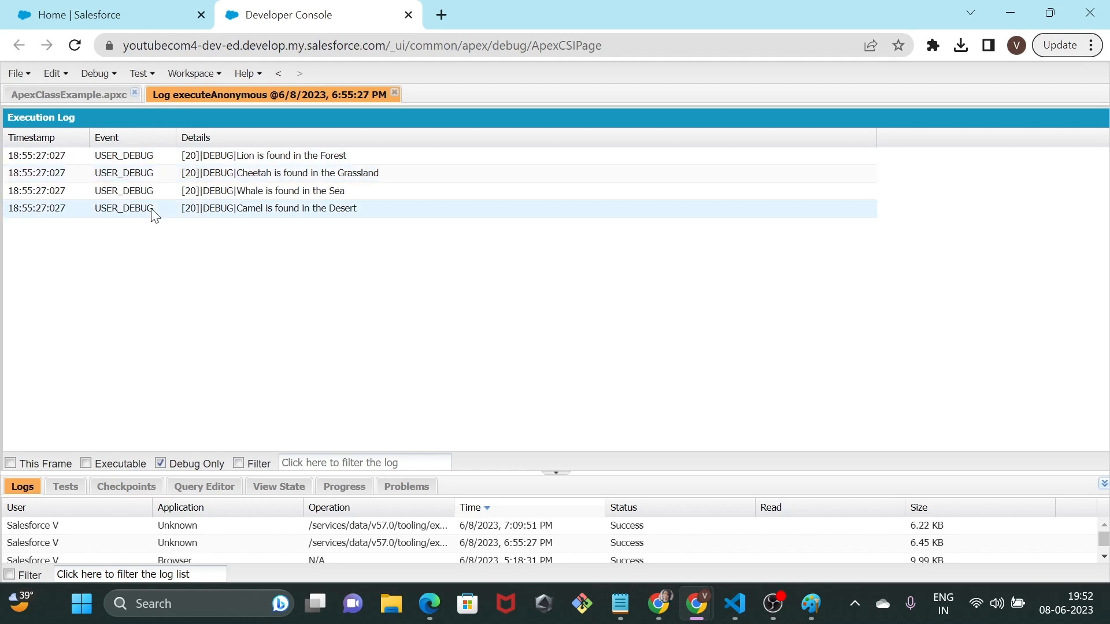
pyautogui.click(159, 463)
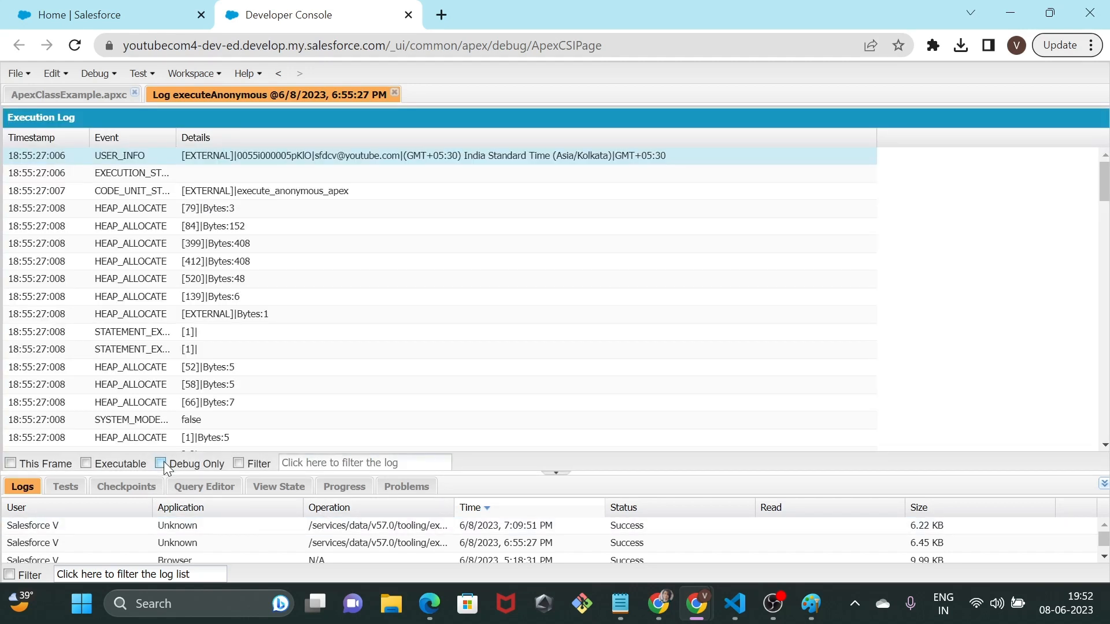
pyautogui.click(159, 464)
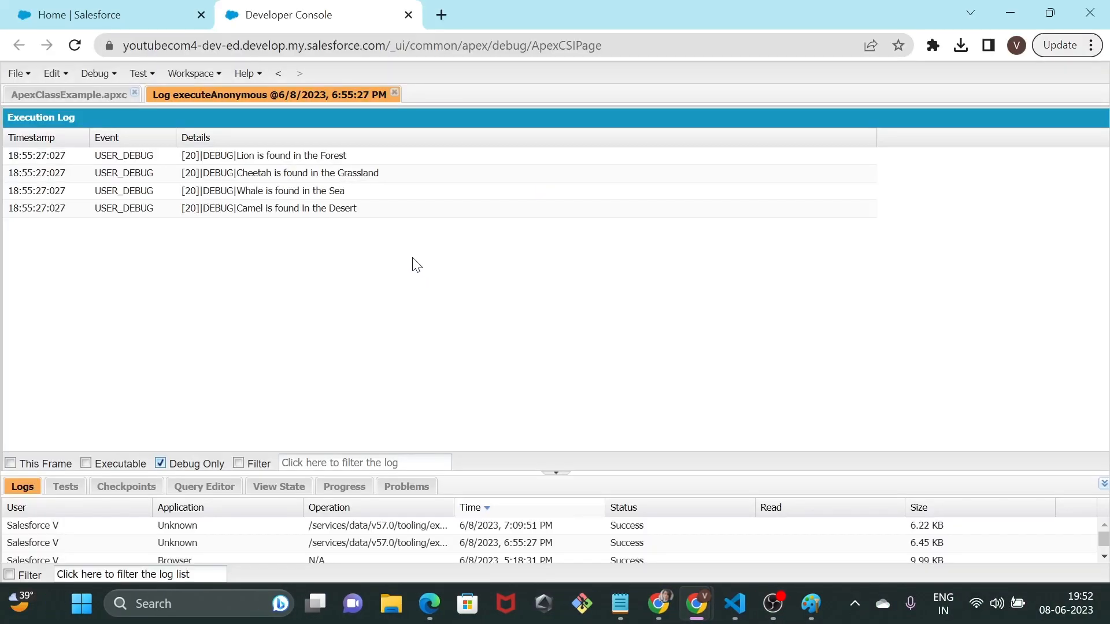
pyautogui.click(67, 93)
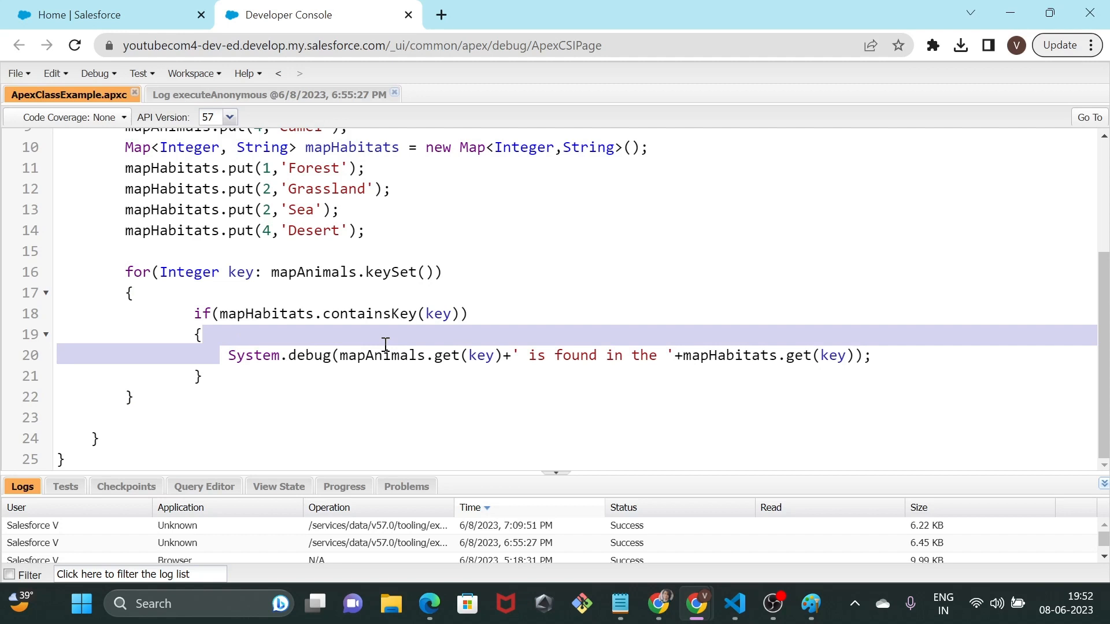
# - Look over the top of the class code, then show the execution log with the four animal matches
pyautogui.click(868, 355)
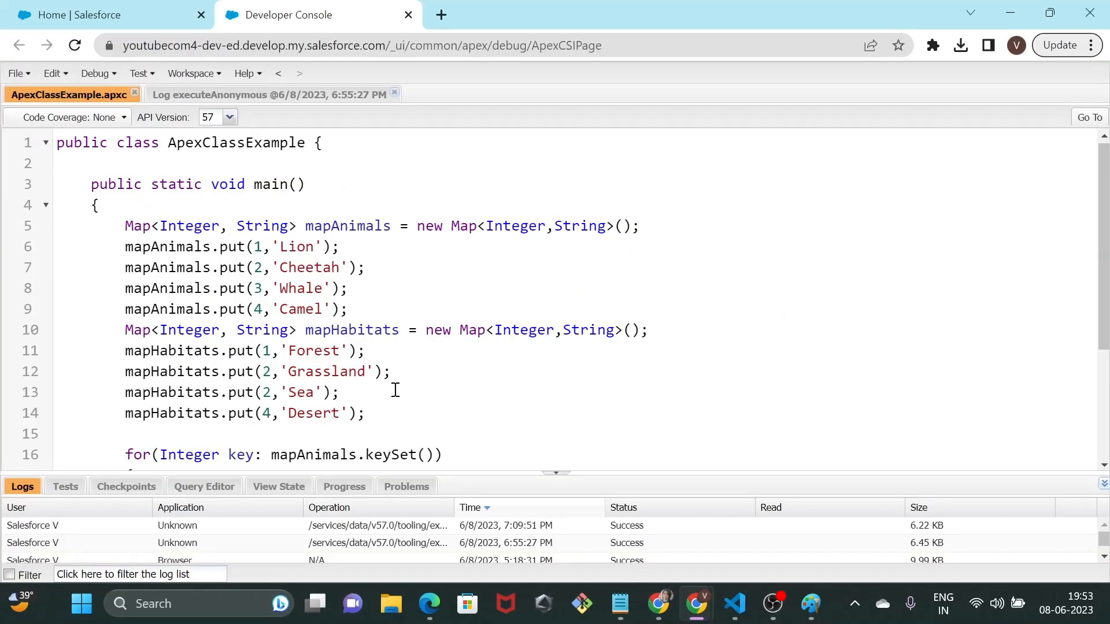
pyautogui.doubleClick(236, 143)
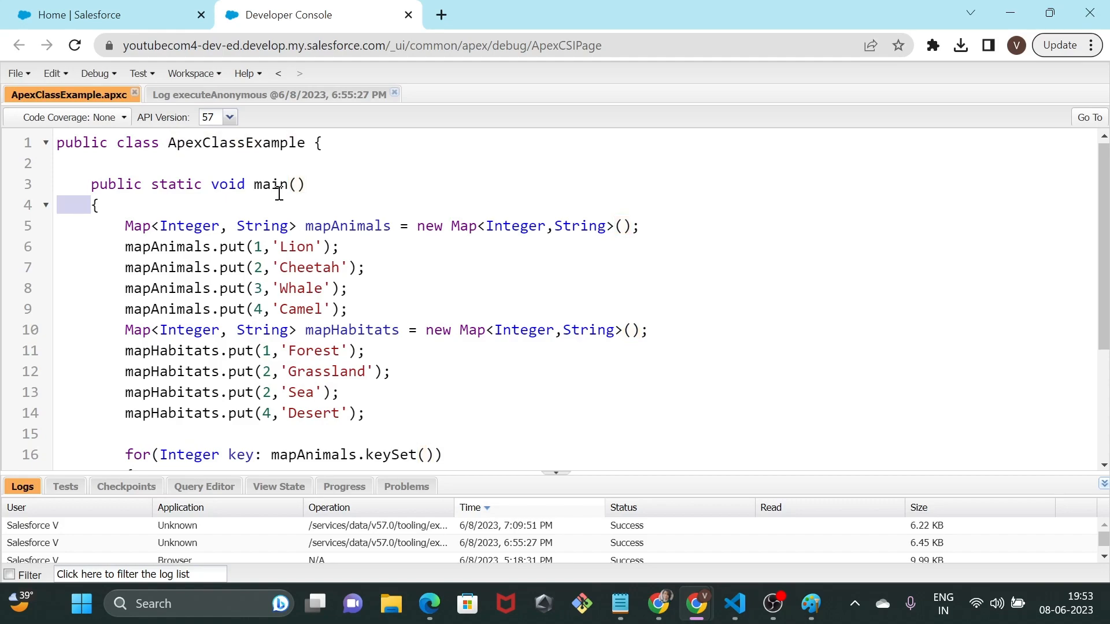
pyautogui.doubleClick(268, 184)
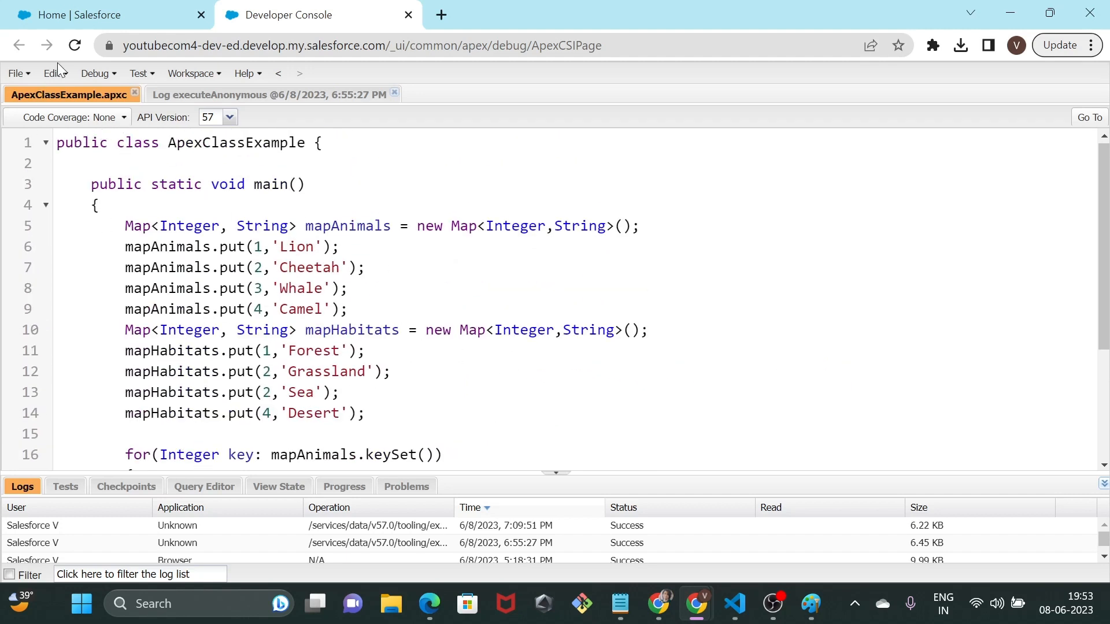
pyautogui.click(14, 73)
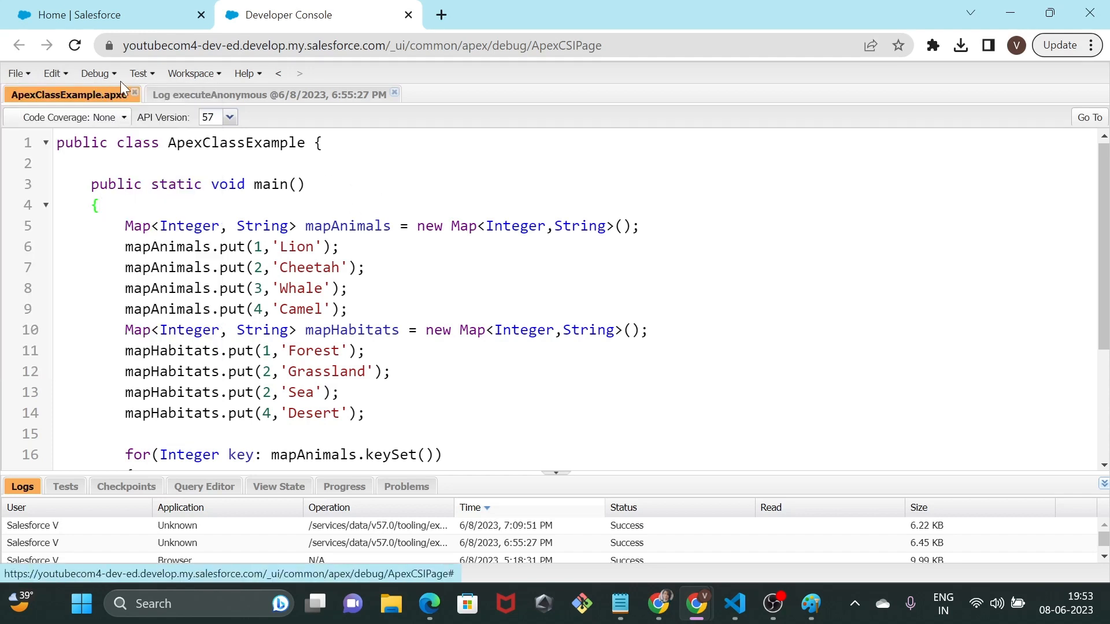
pyautogui.click(269, 94)
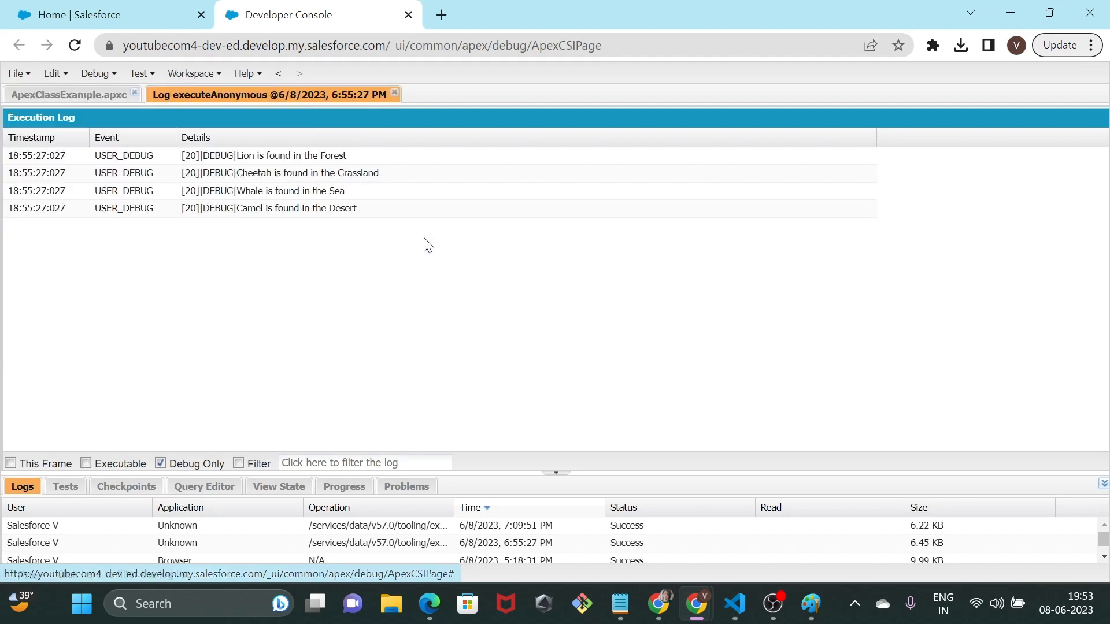
# - Run ApexClassExample.main() from the Execute Anonymous window, producing a new log
pyautogui.click(97, 73)
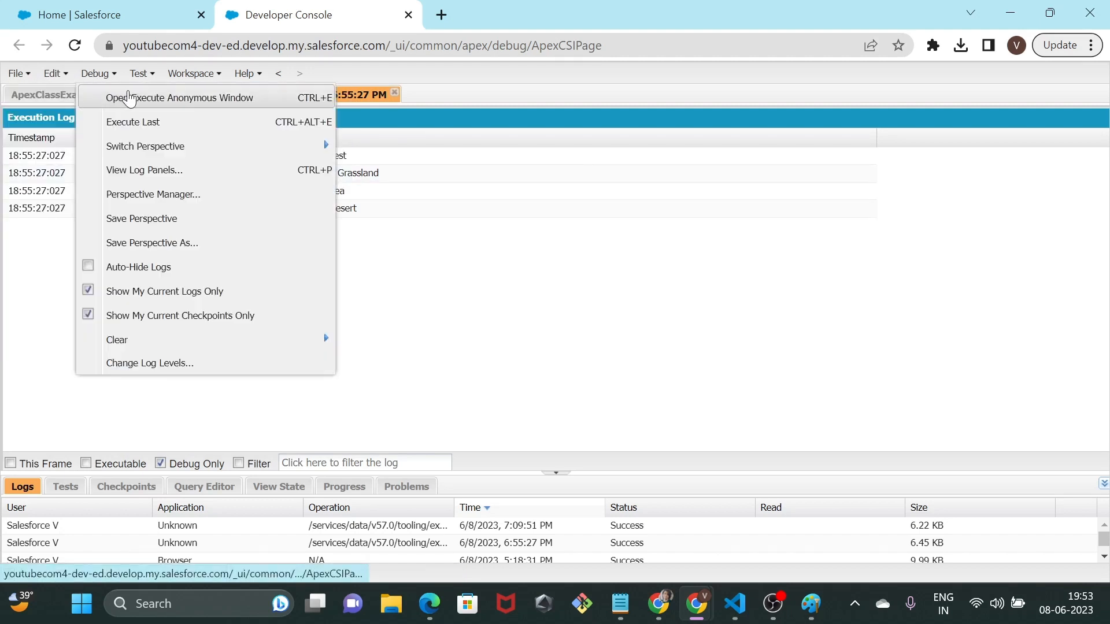
pyautogui.click(178, 97)
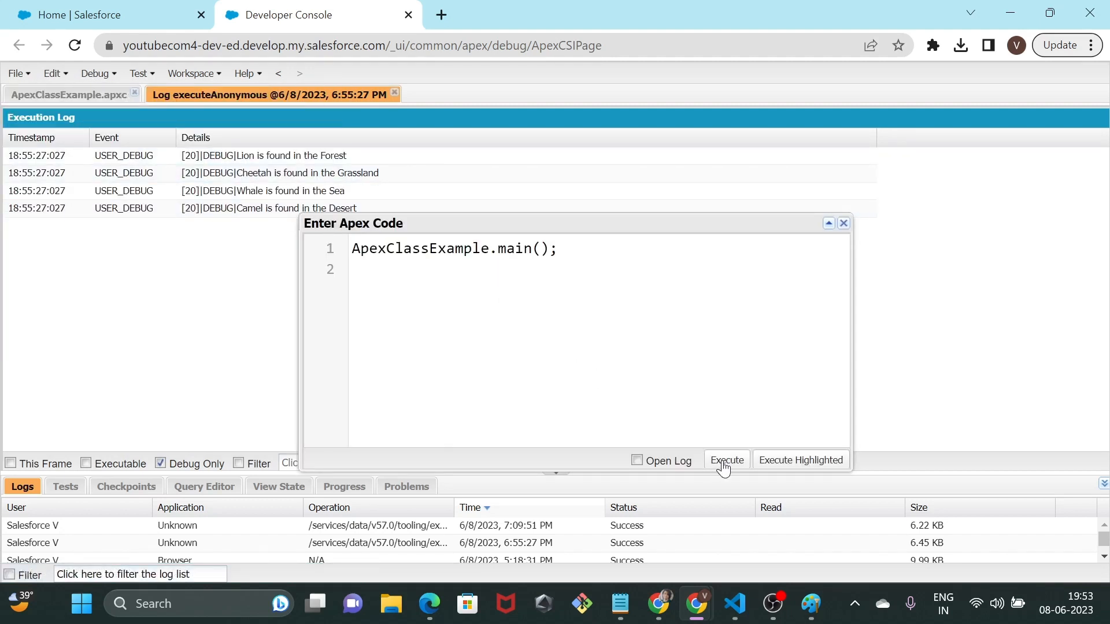
pyautogui.click(726, 460)
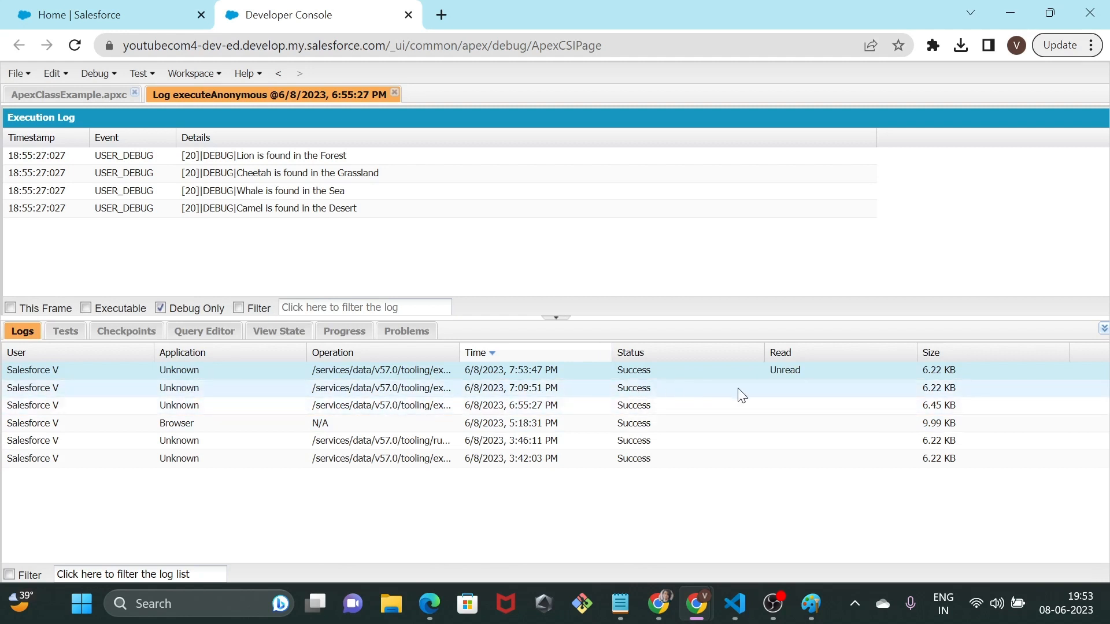
pyautogui.moveTo(802, 382)
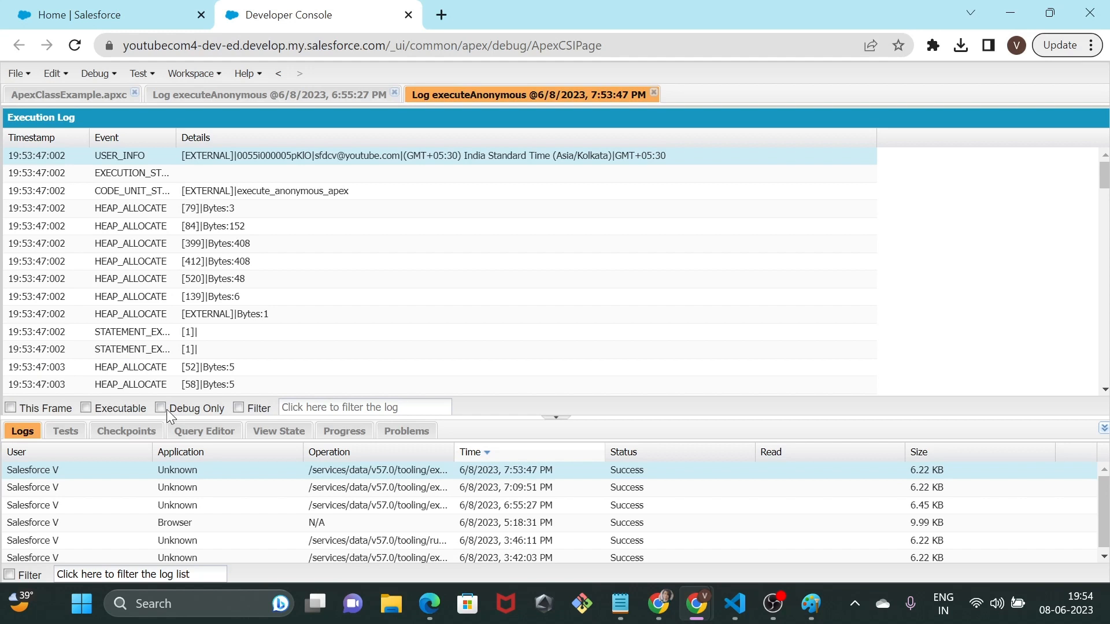
# - Filter the new log to Debug Only, showing Lion-Forest, Cheetah-Sea, Camel-Desert, then return to the source
pyautogui.click(160, 408)
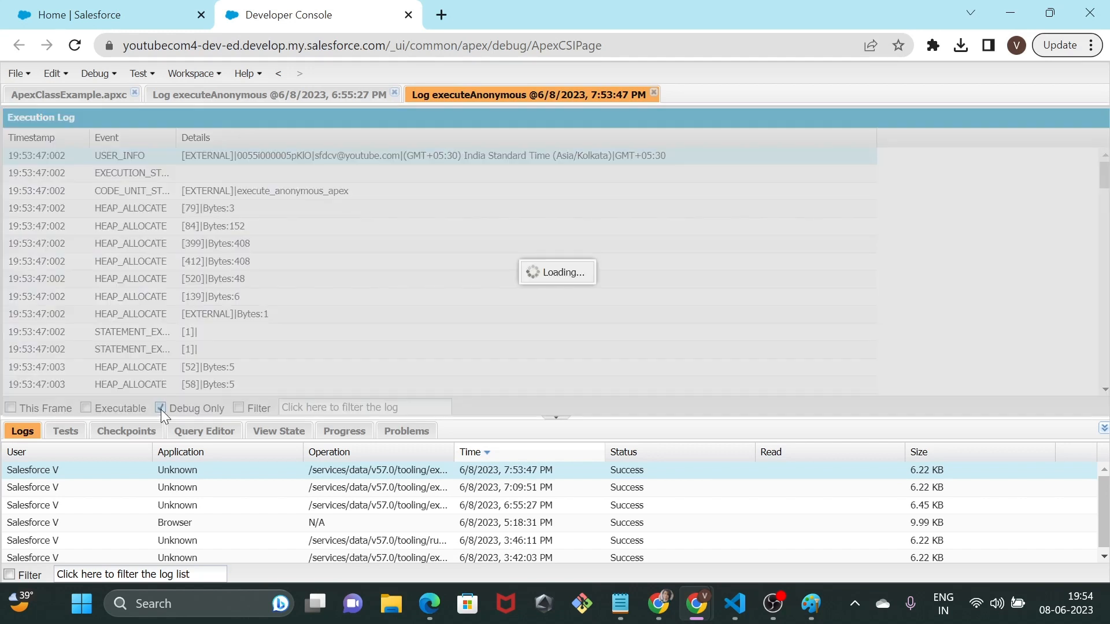
pyautogui.click(160, 408)
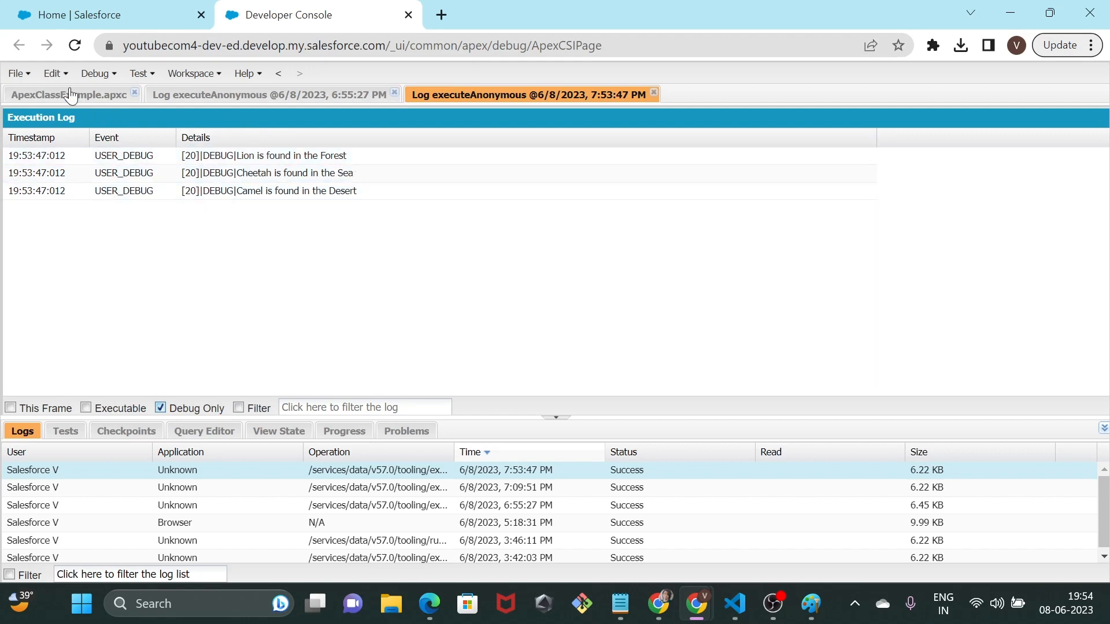
pyautogui.moveTo(308, 207)
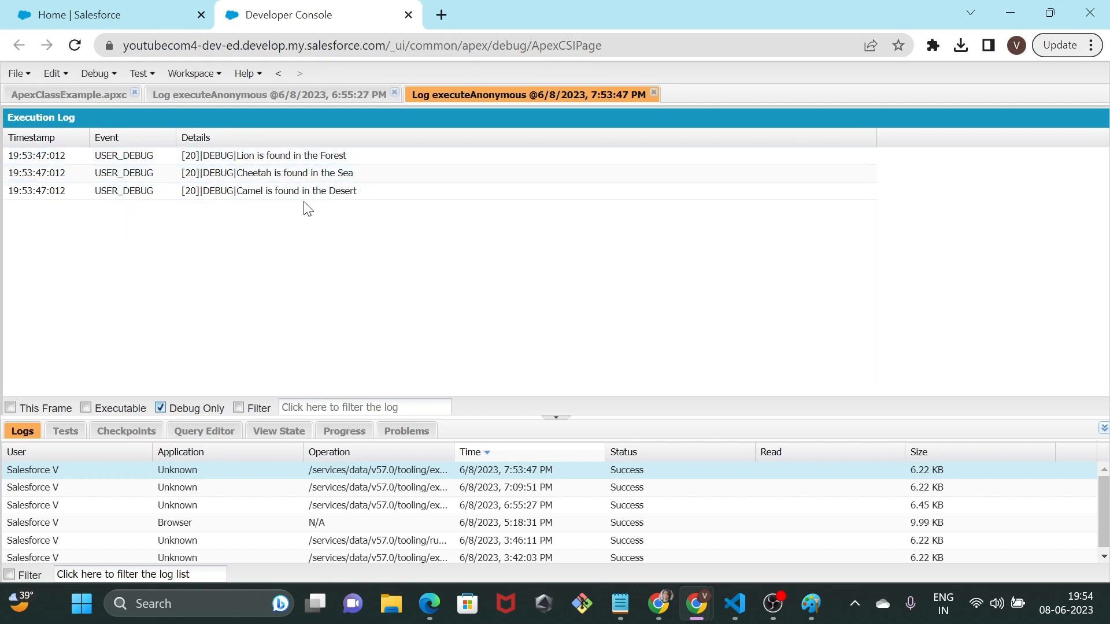
pyautogui.click(270, 191)
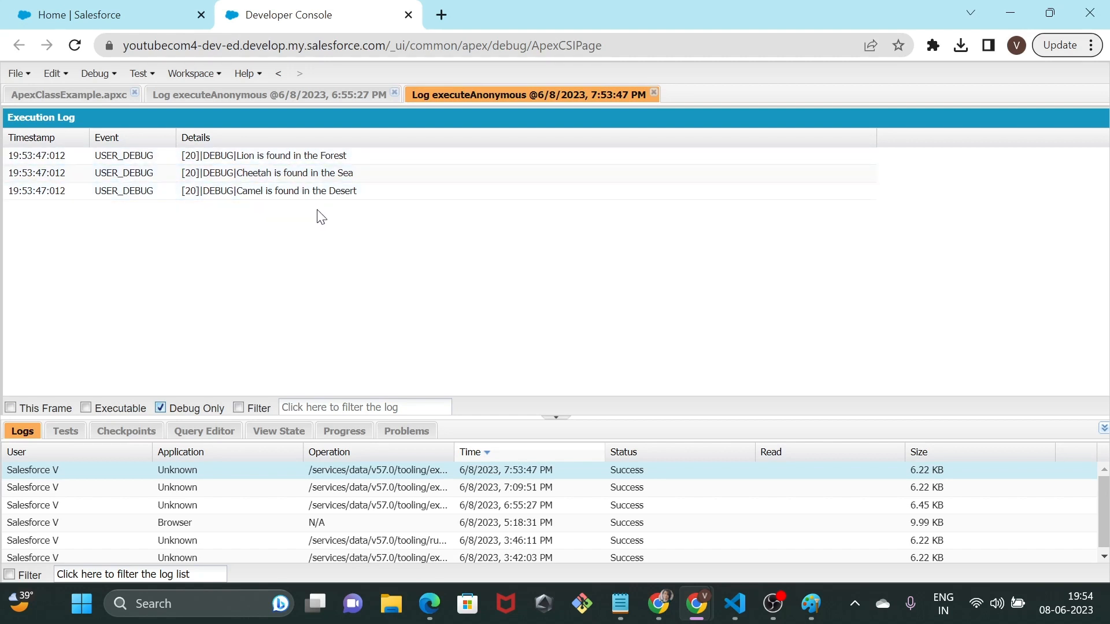
pyautogui.click(304, 191)
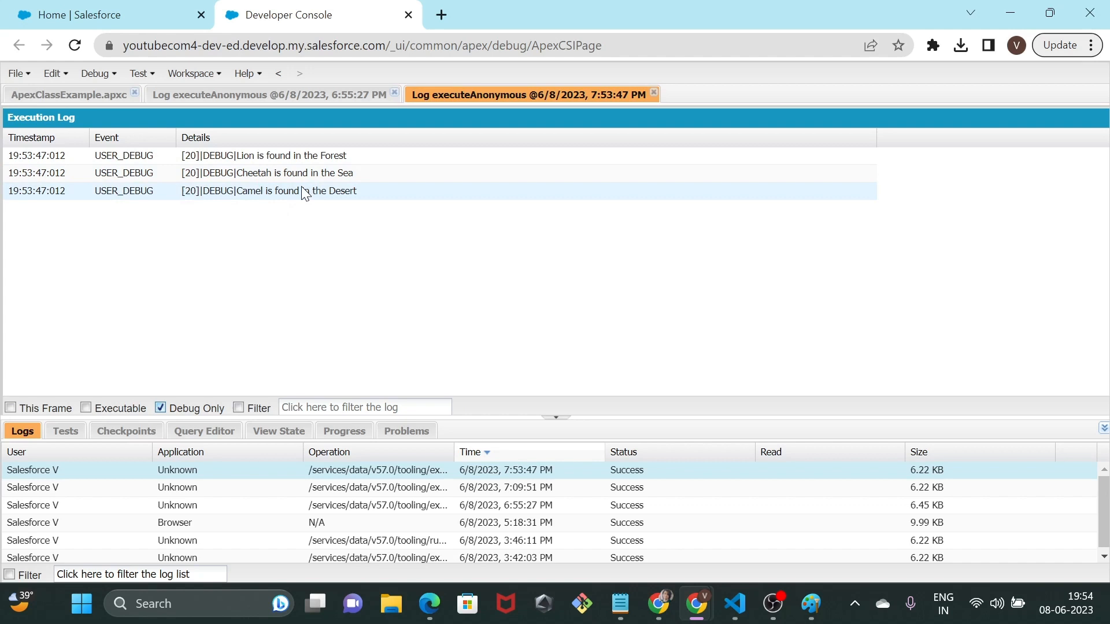
pyautogui.moveTo(371, 197)
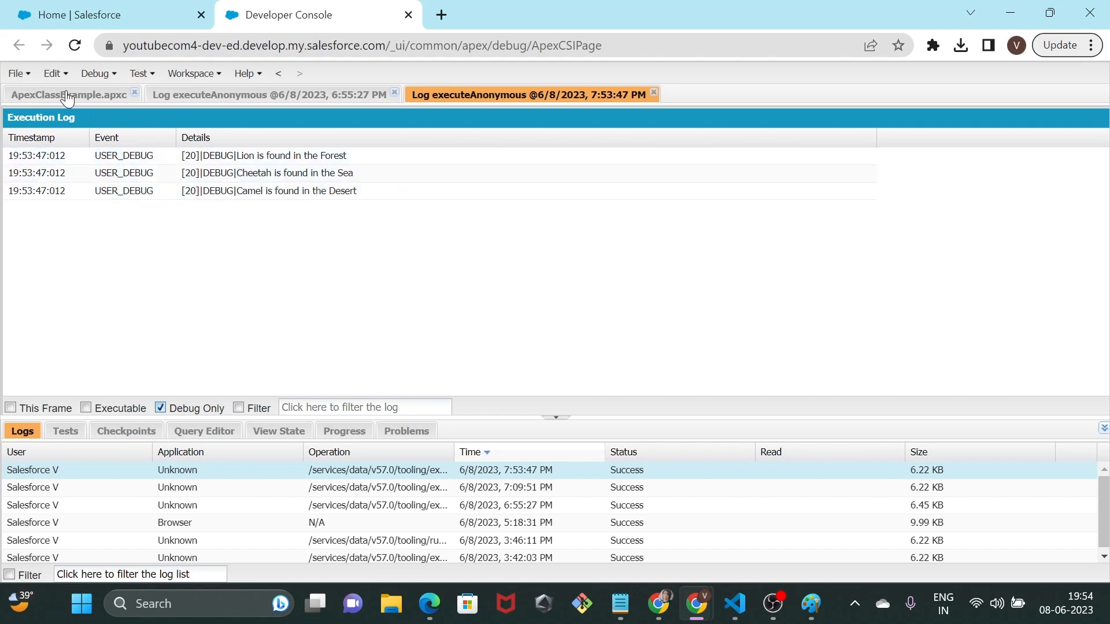
pyautogui.moveTo(71, 105)
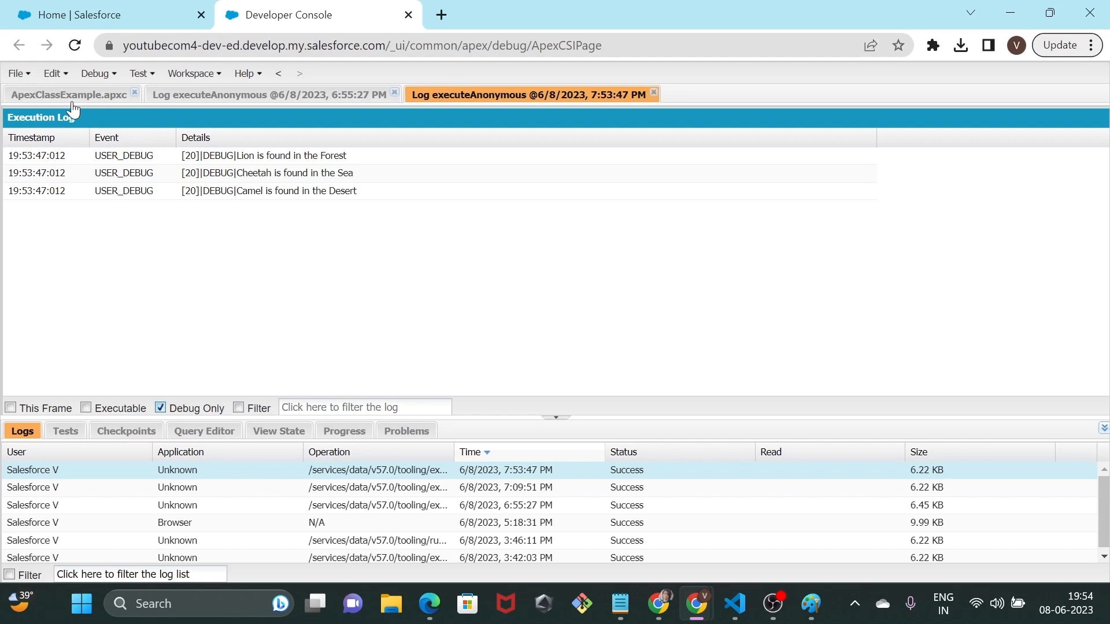
pyautogui.click(67, 94)
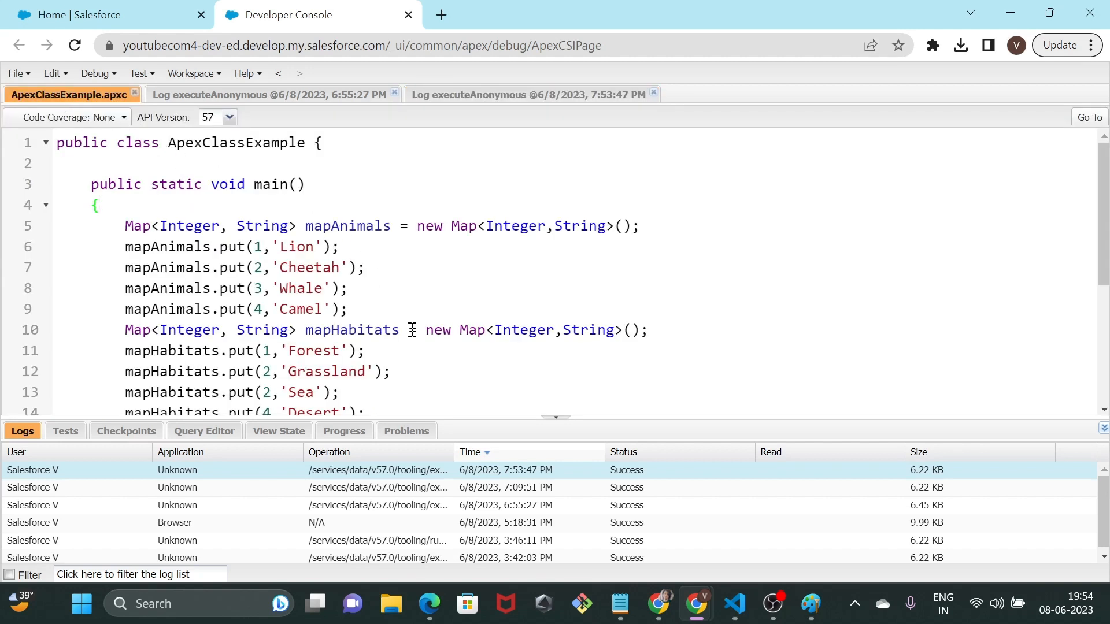
# - Scroll the editor so the map setup and the key-matching loop through line 20 are visible
pyautogui.scroll(-3)
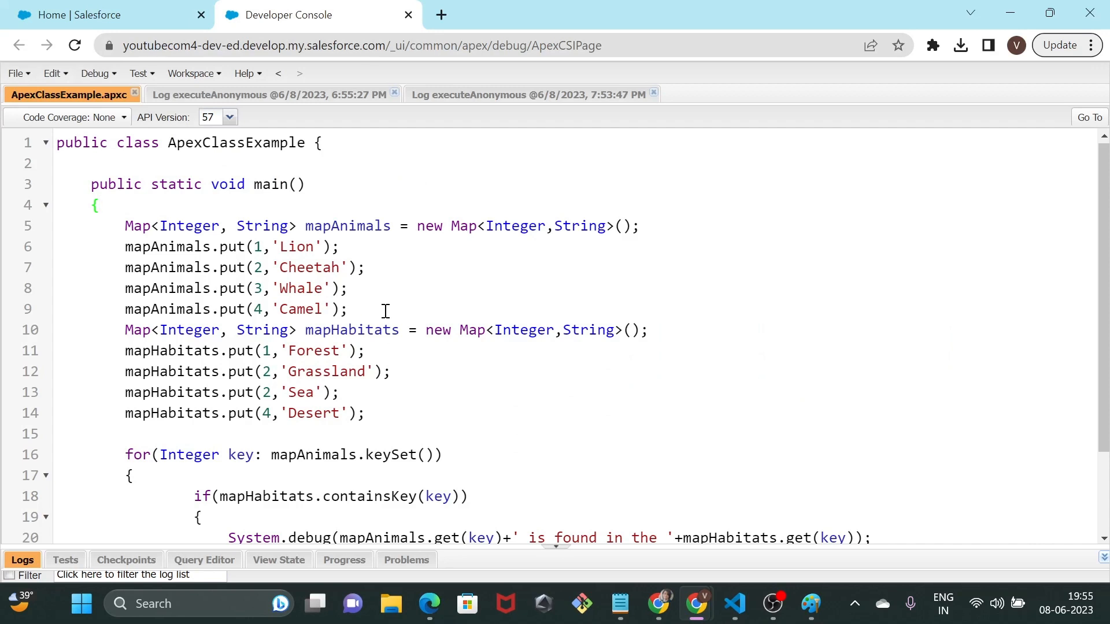
pyautogui.moveTo(360, 306)
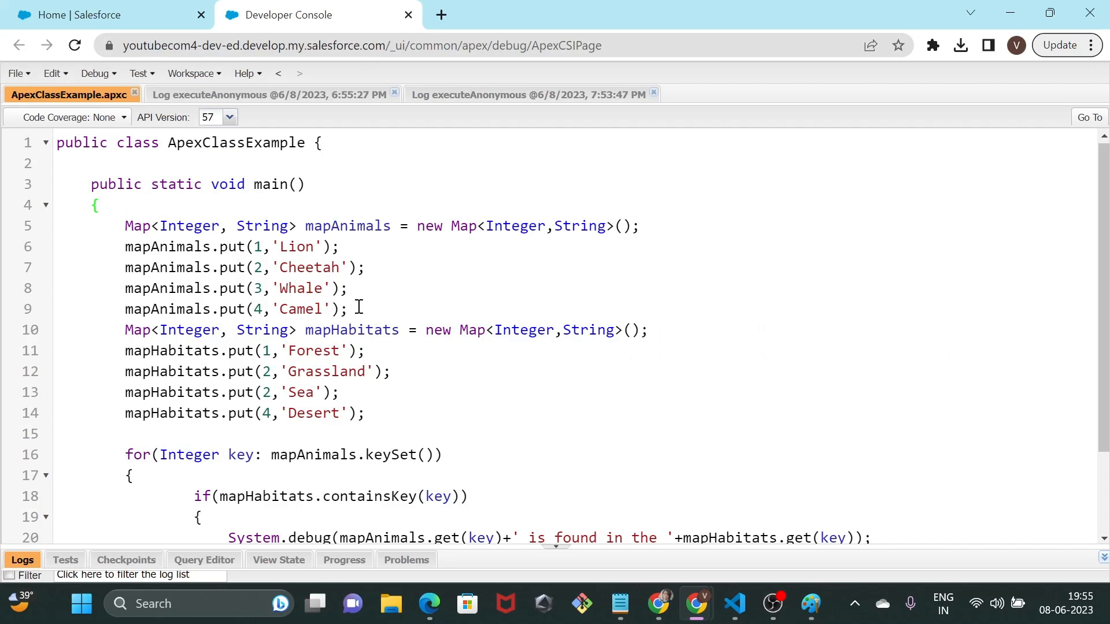
# - Insert a blank line after the Camel entry, before the mapHabitats declaration
pyautogui.moveTo(124, 225); pyautogui.dragTo(347, 308)
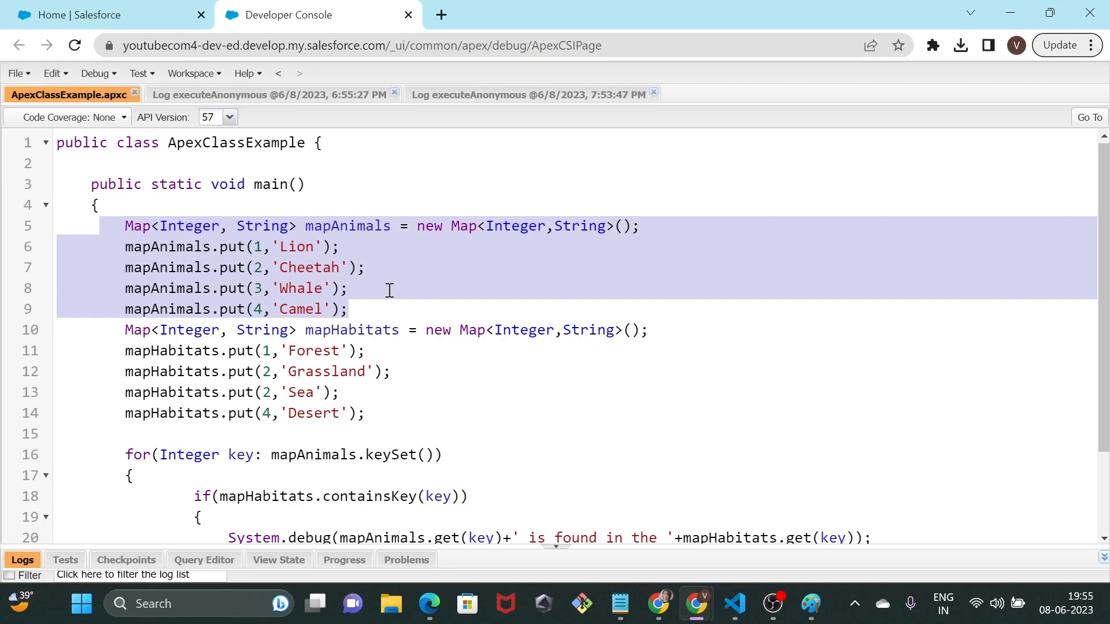
pyautogui.press('enter')
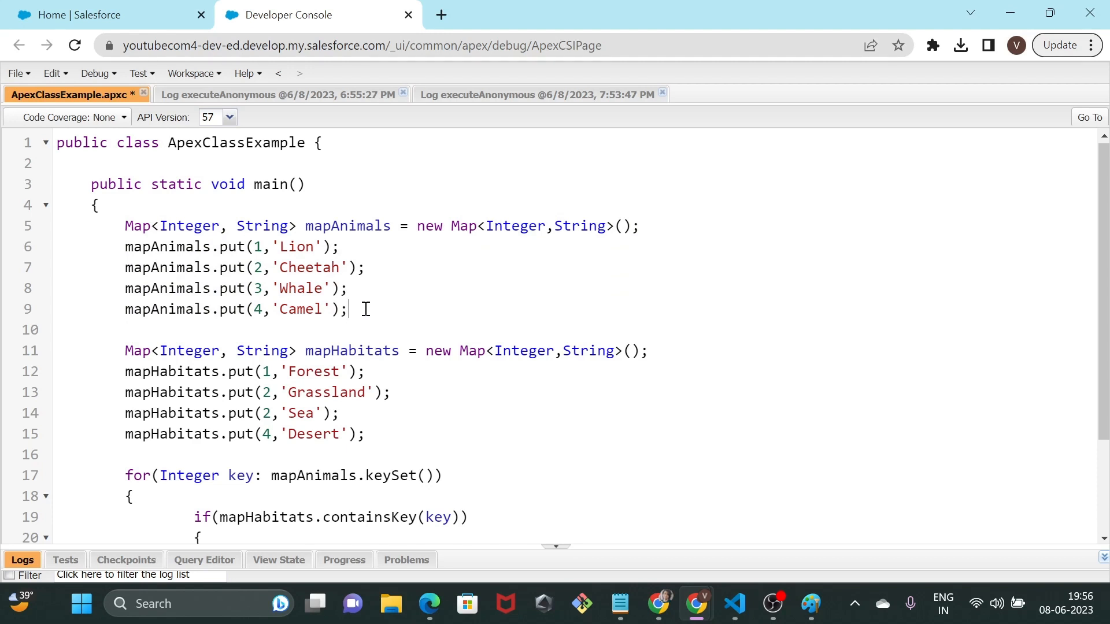
# - Add System.debug lines printing 'mapAnimals' +mapAnimals and 'mapHabitats' +mapHabitats after the map puts
pyautogui.moveTo(125, 226); pyautogui.dragTo(348, 310)
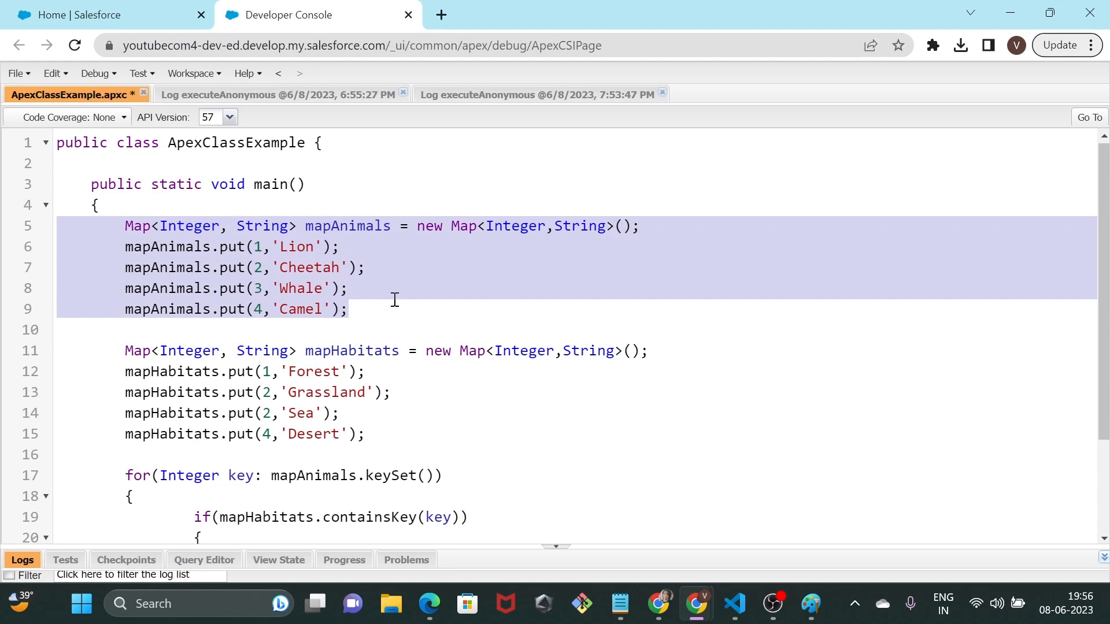
pyautogui.click(348, 310)
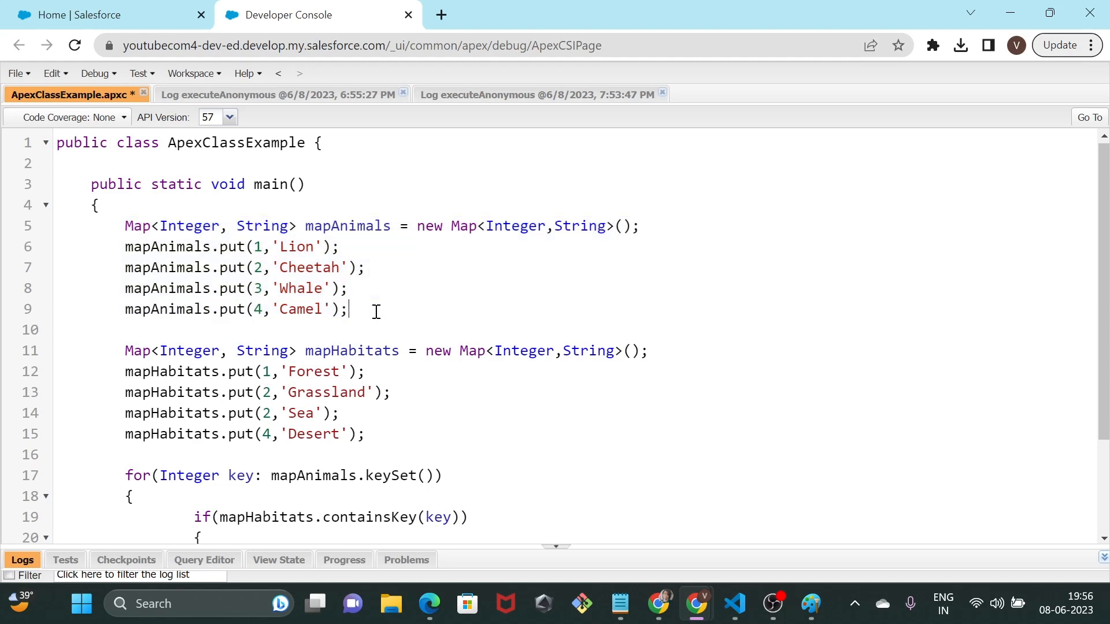
pyautogui.press('enter')
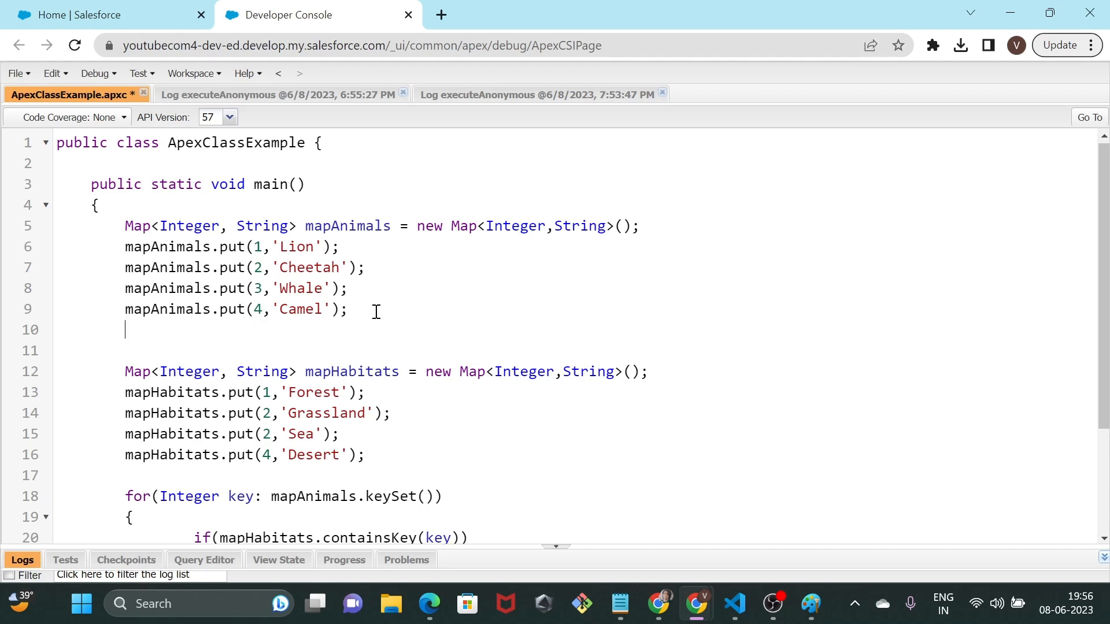
pyautogui.write('System')
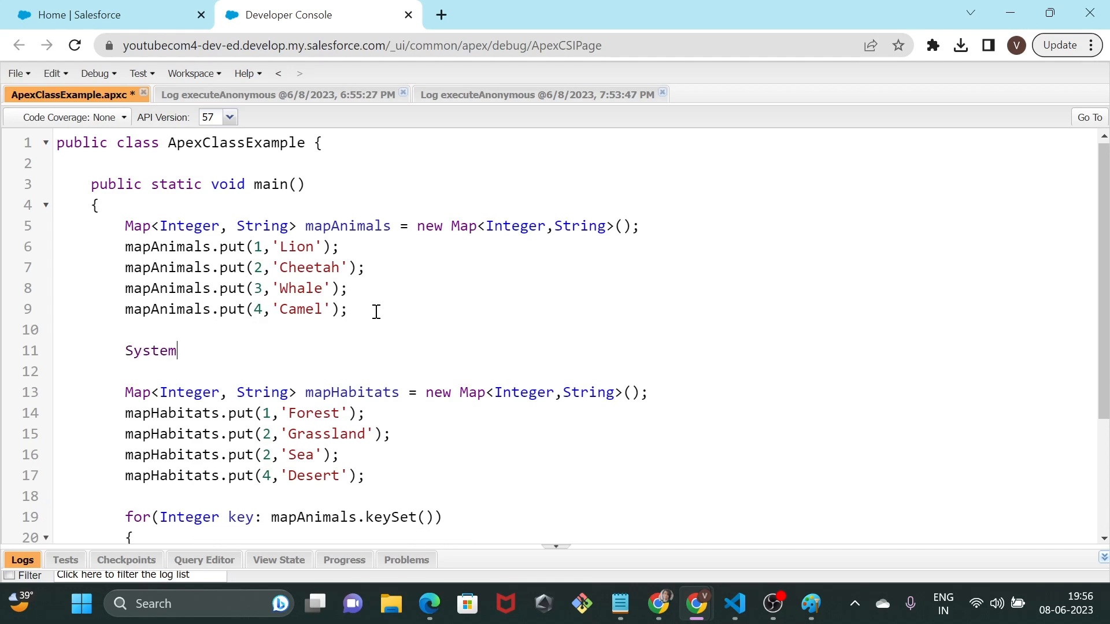
pyautogui.write('.d')
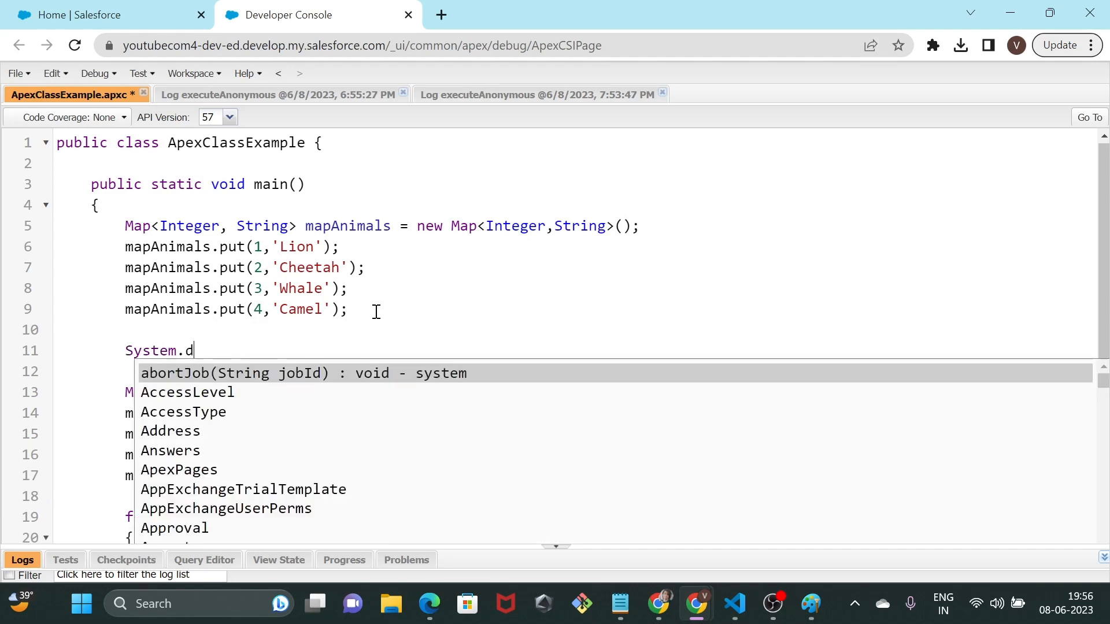
pyautogui.write("ebug('');")
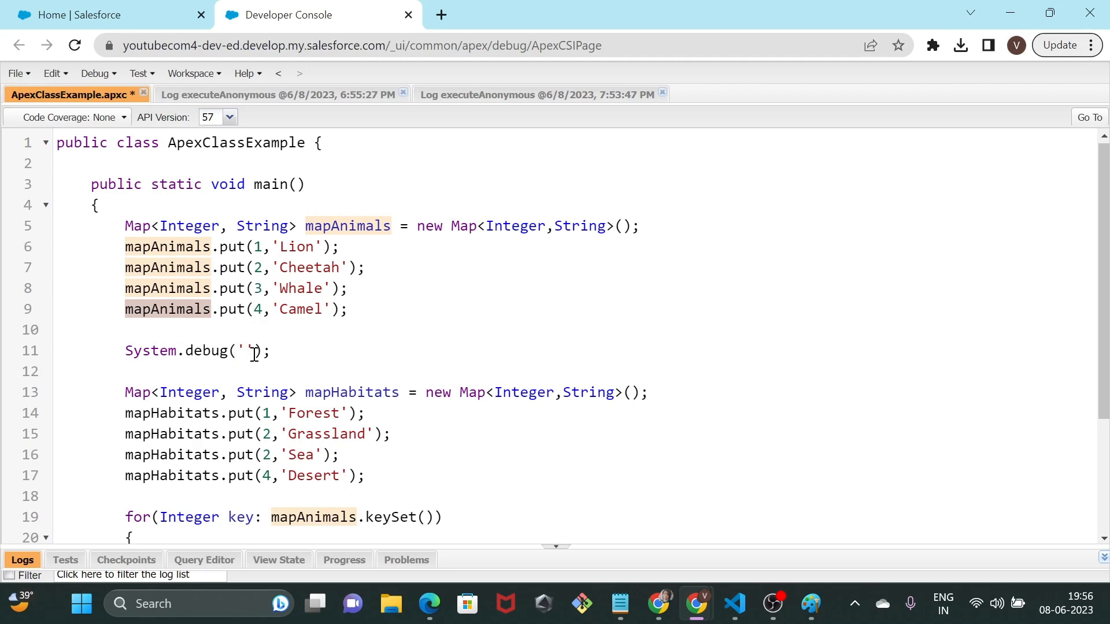
pyautogui.write('mapAnimals')
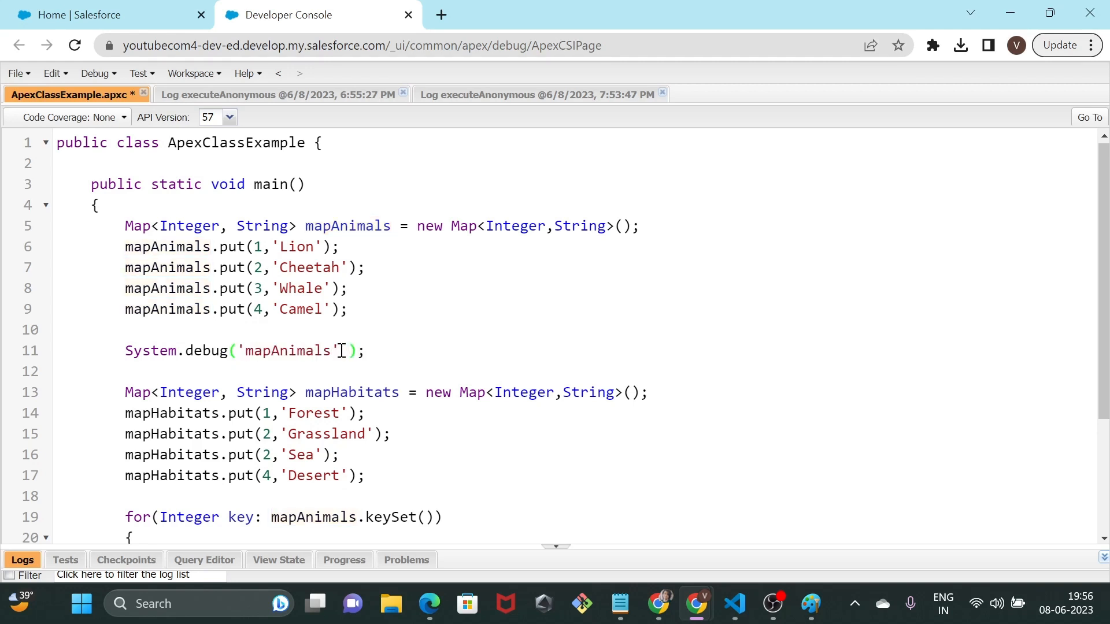
pyautogui.write('+mapAnimals')
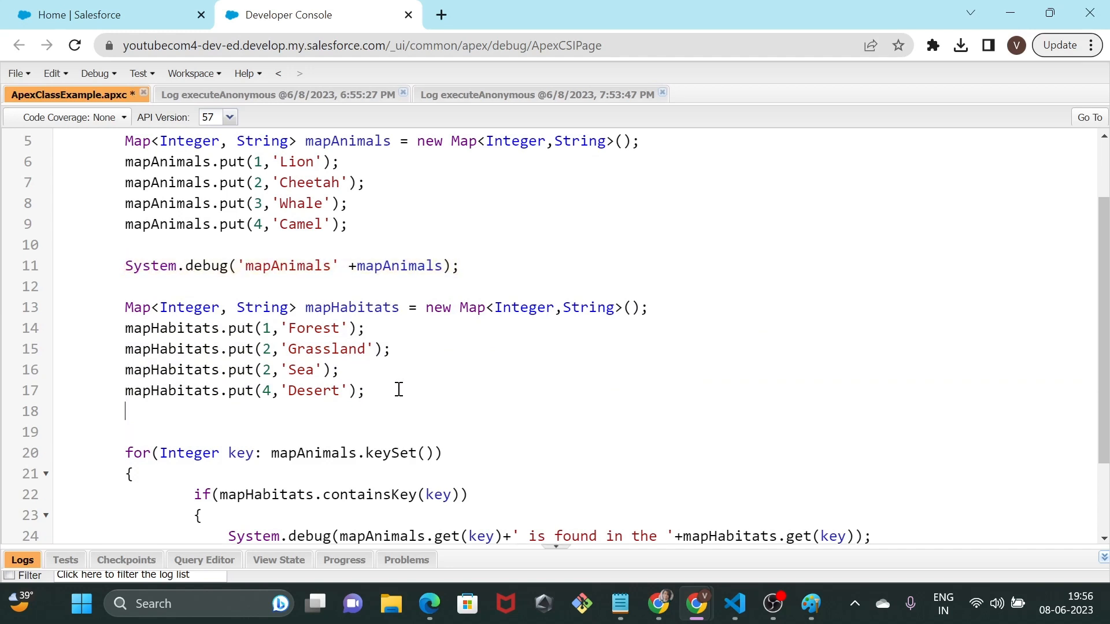
pyautogui.write("System.debug('mapAnimals' +mapAnimals);")
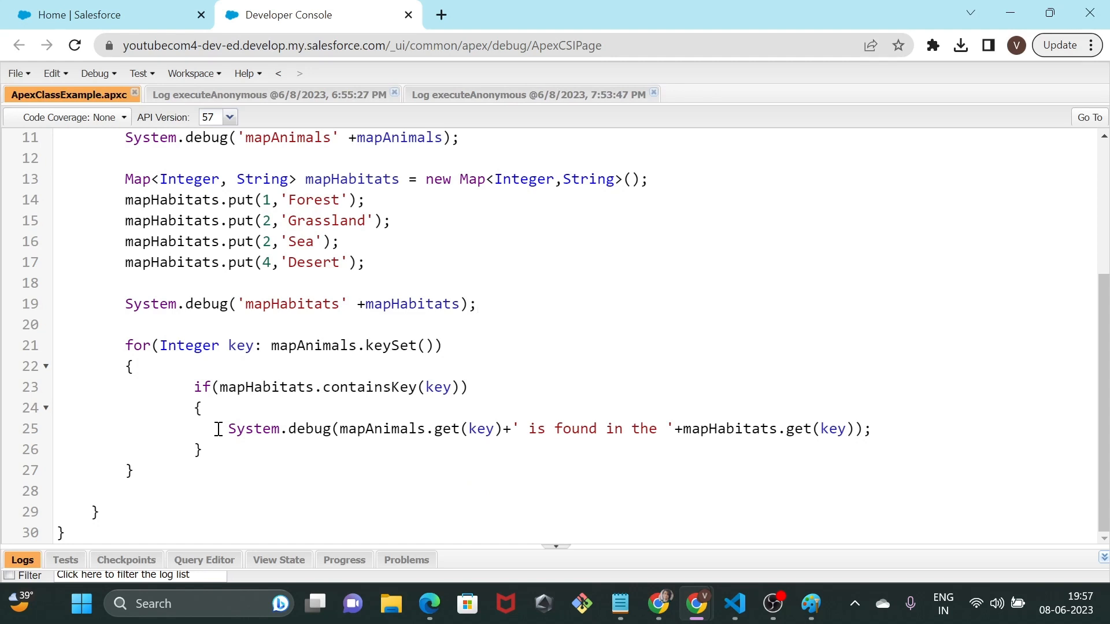
pyautogui.moveTo(227, 429); pyautogui.dragTo(870, 429)
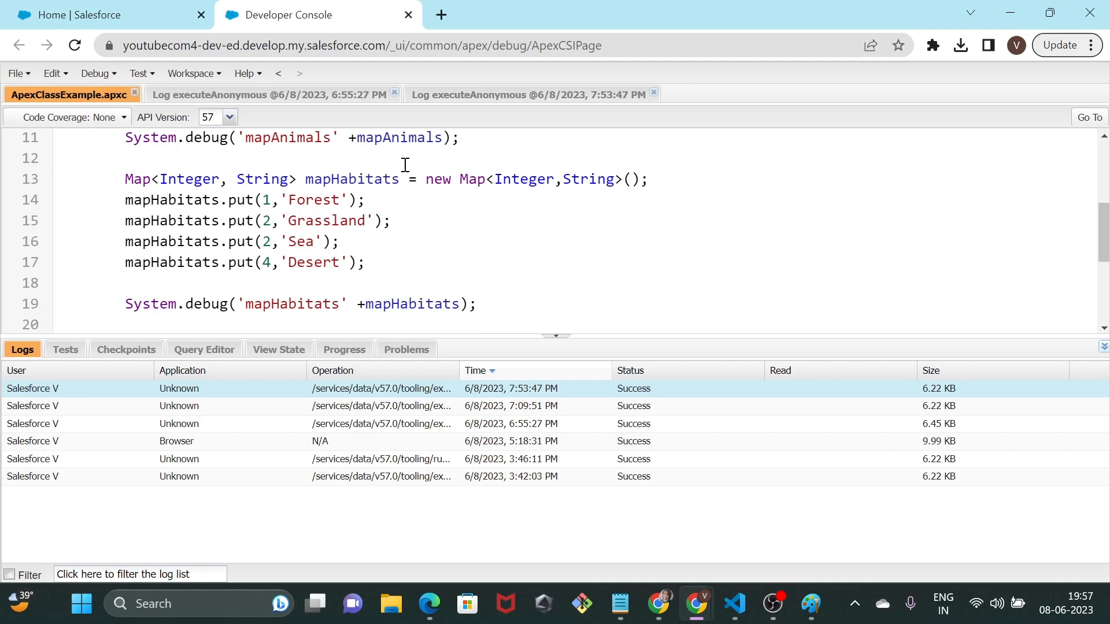
# - Run ApexClassExample.main() with Open Log checked and view Debug Only, showing both maps and three matches
pyautogui.click(94, 72)
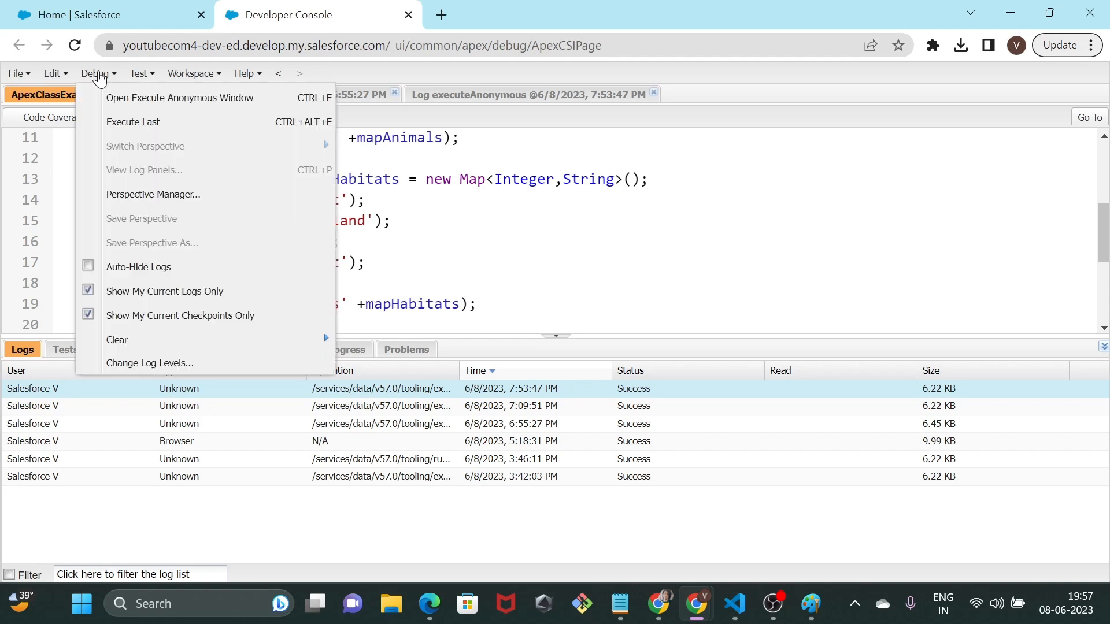
pyautogui.click(180, 97)
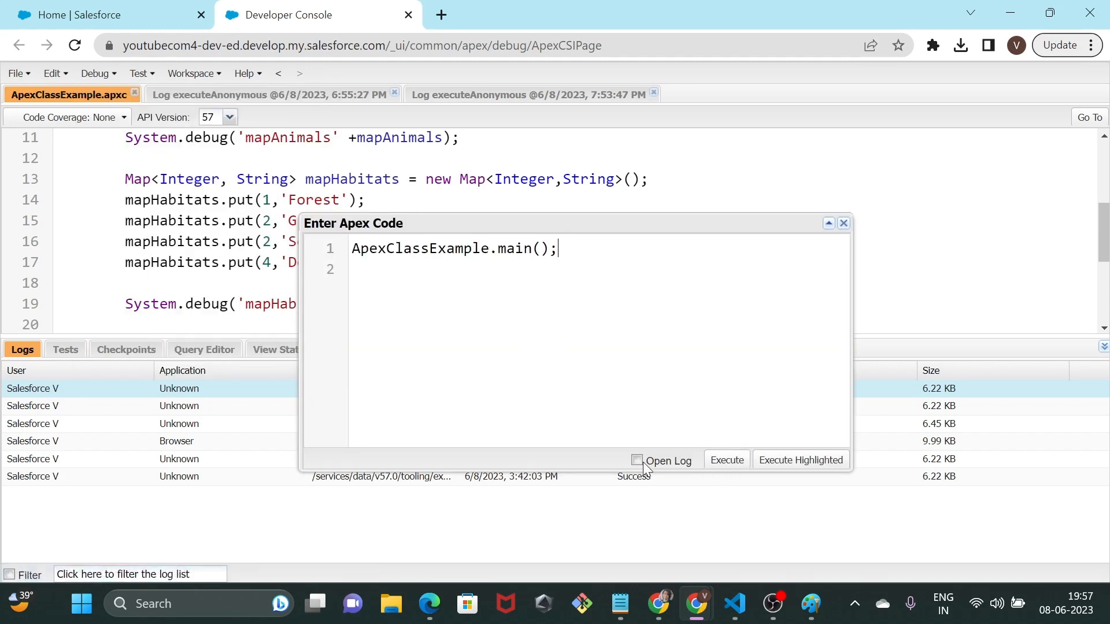
pyautogui.click(636, 460)
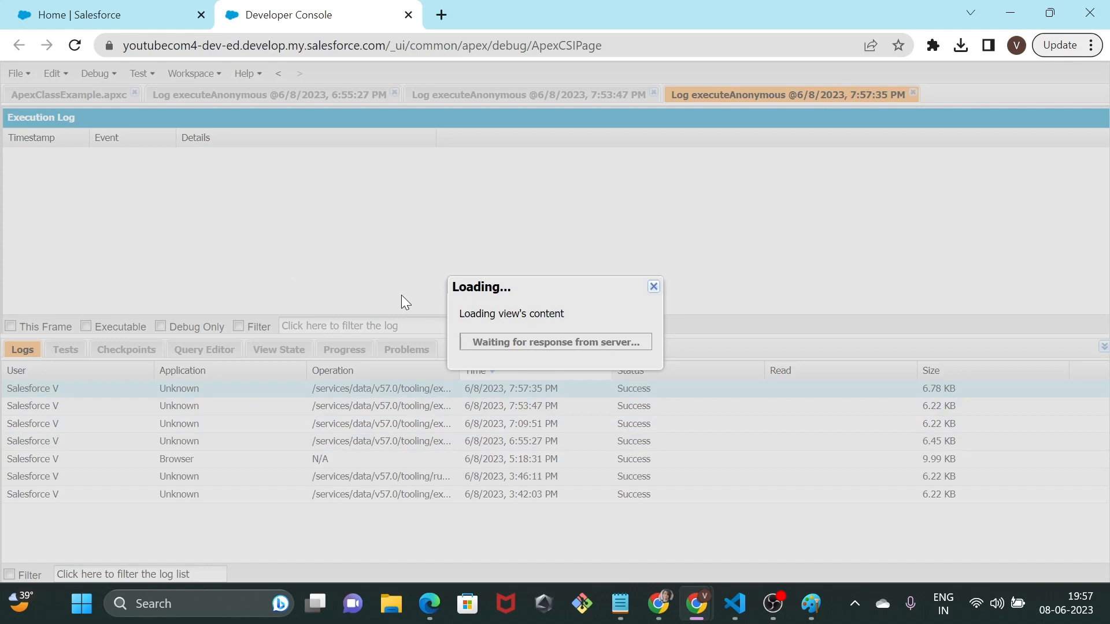
pyautogui.moveTo(167, 304)
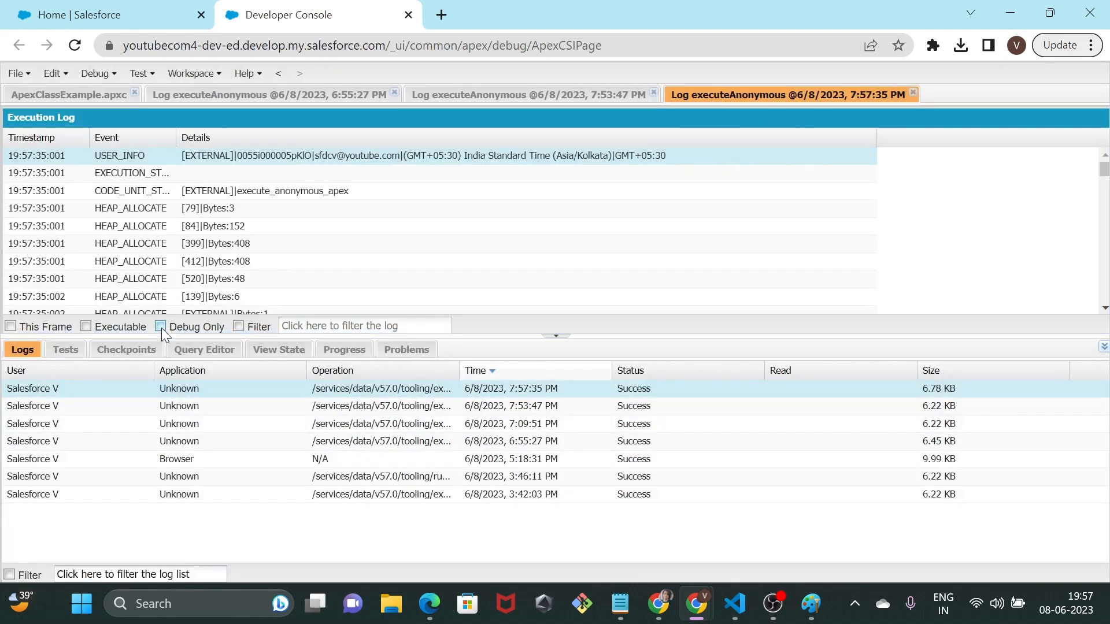
pyautogui.click(159, 326)
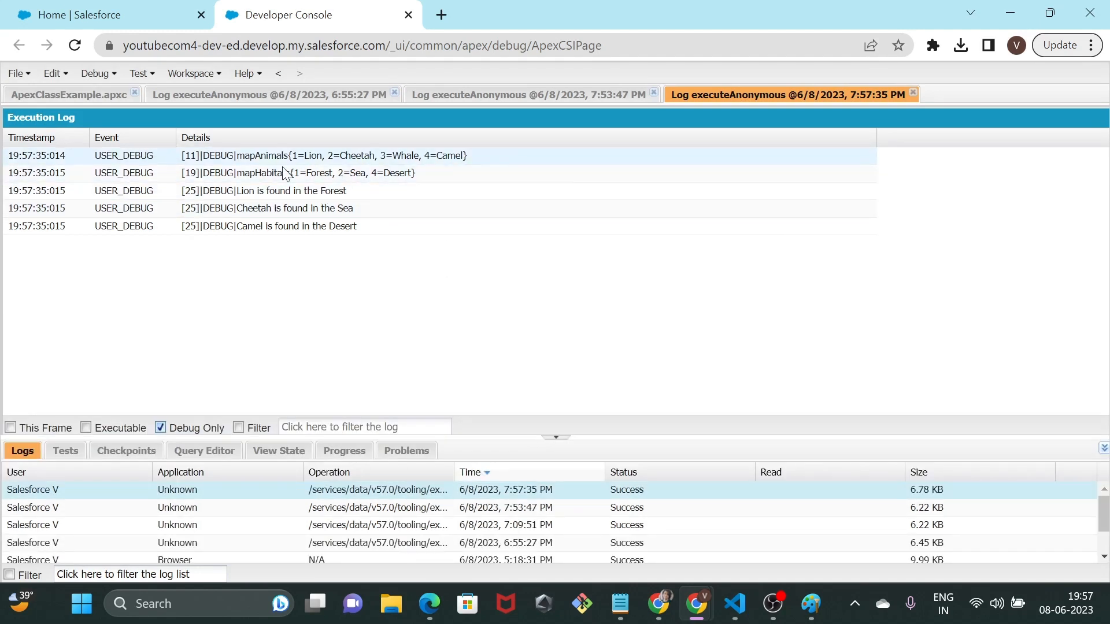
pyautogui.click(297, 172)
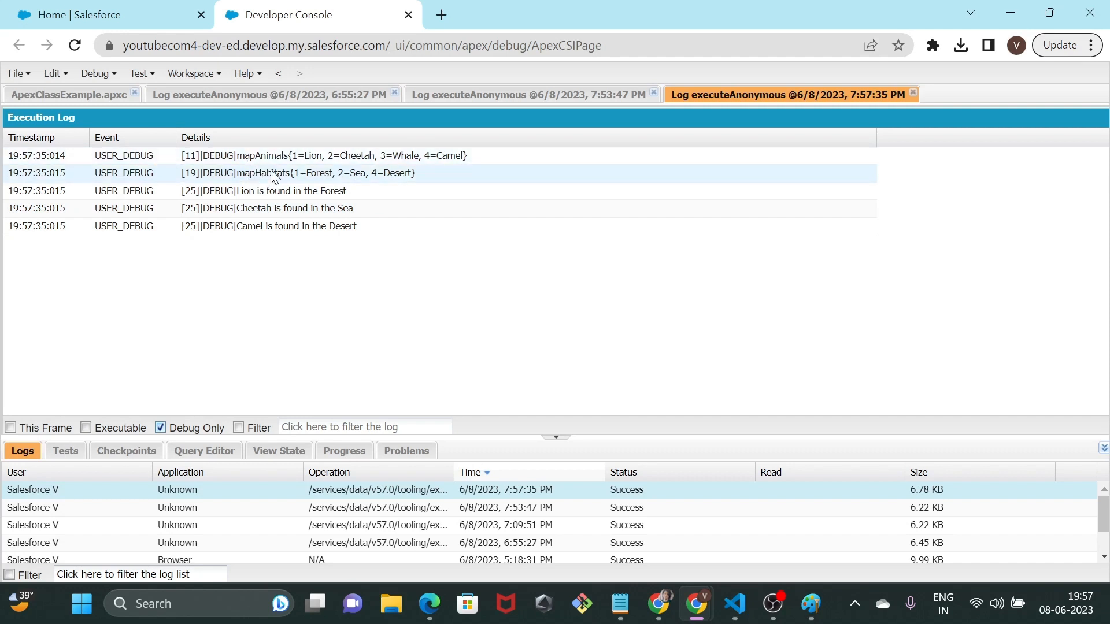
pyautogui.click(283, 191)
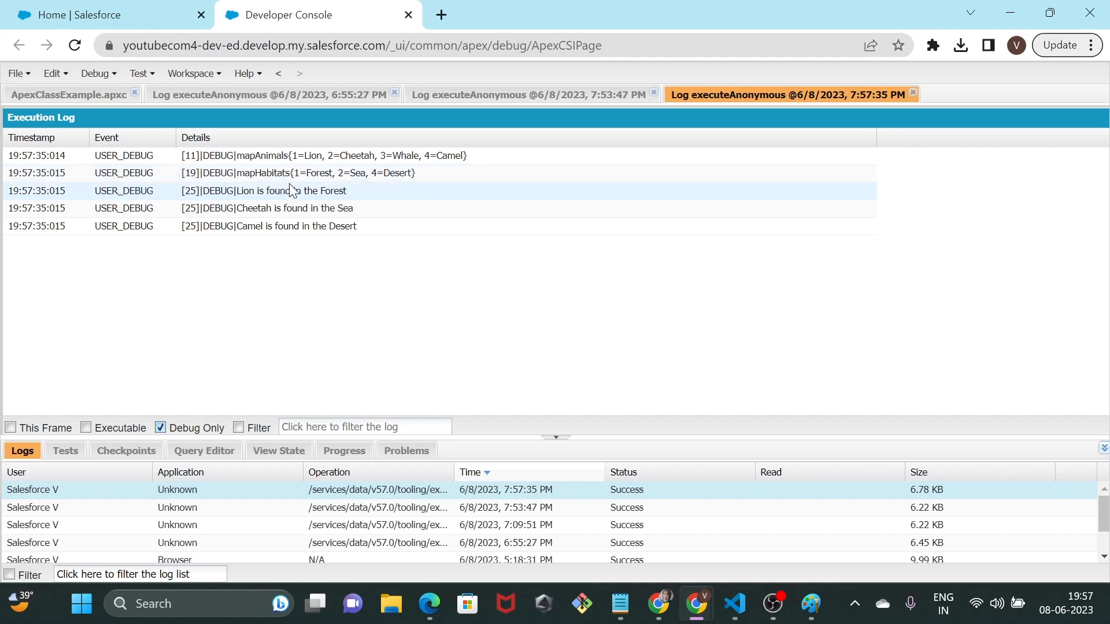
pyautogui.moveTo(362, 191)
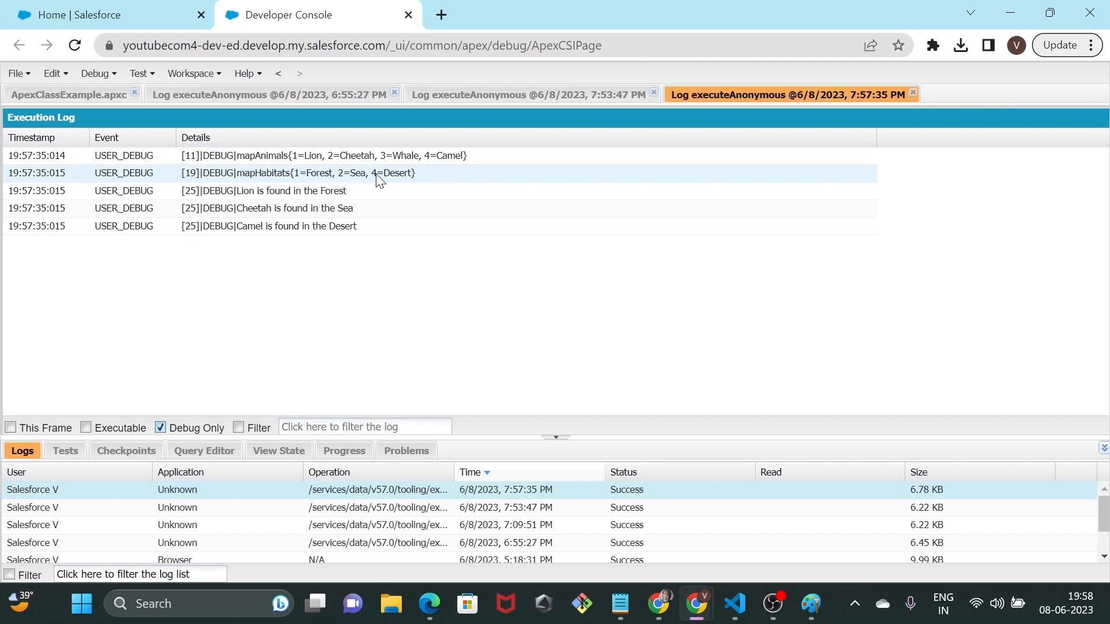
pyautogui.moveTo(379, 181)
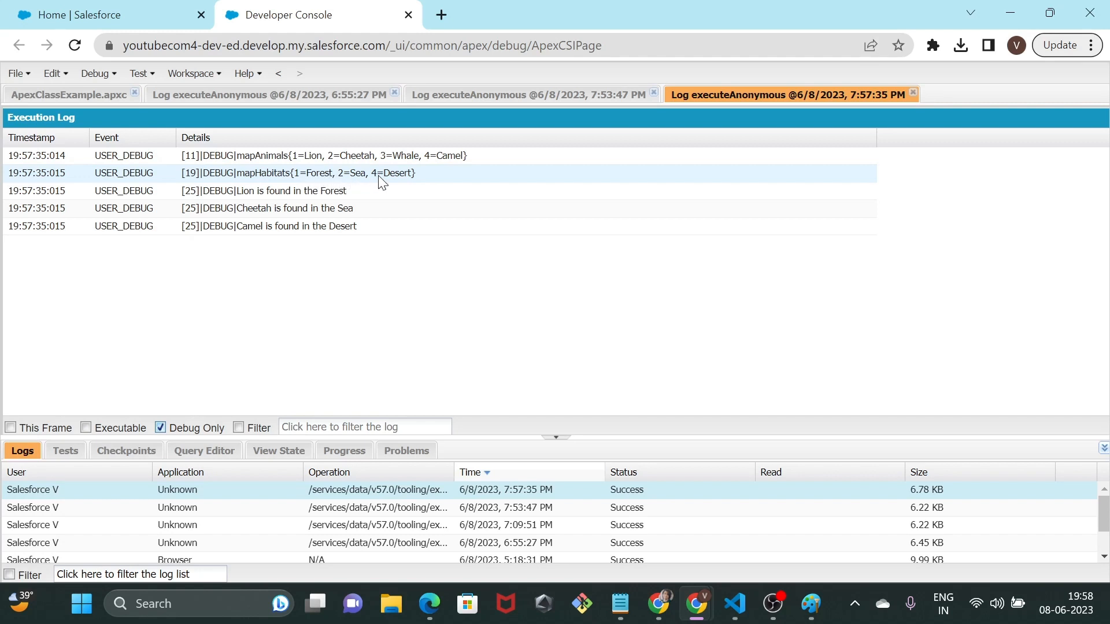
pyautogui.moveTo(390, 185)
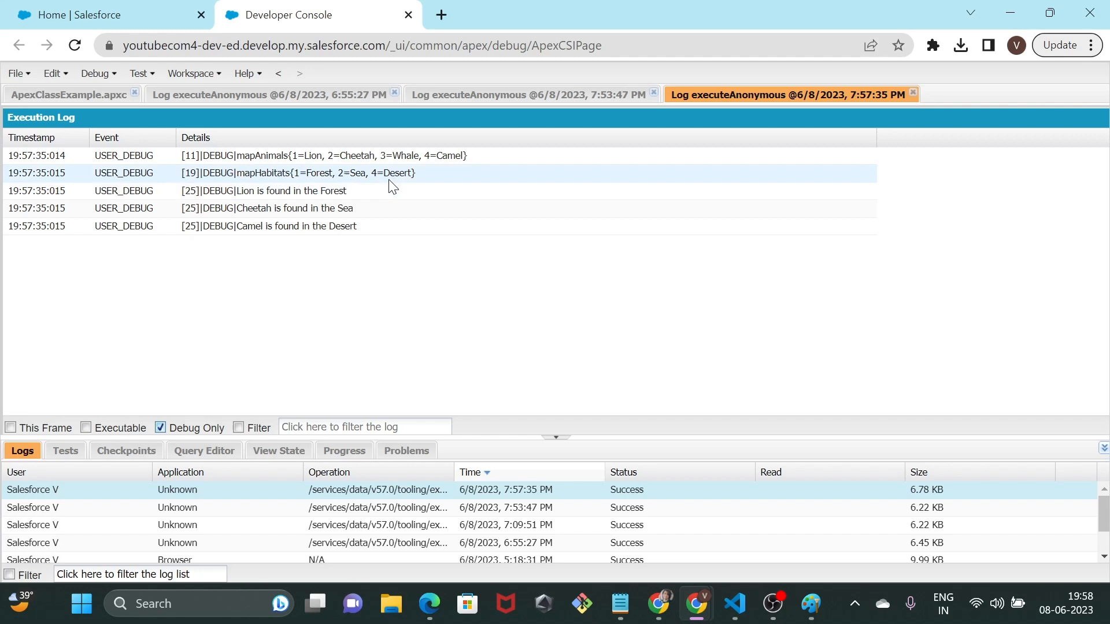
pyautogui.moveTo(376, 182)
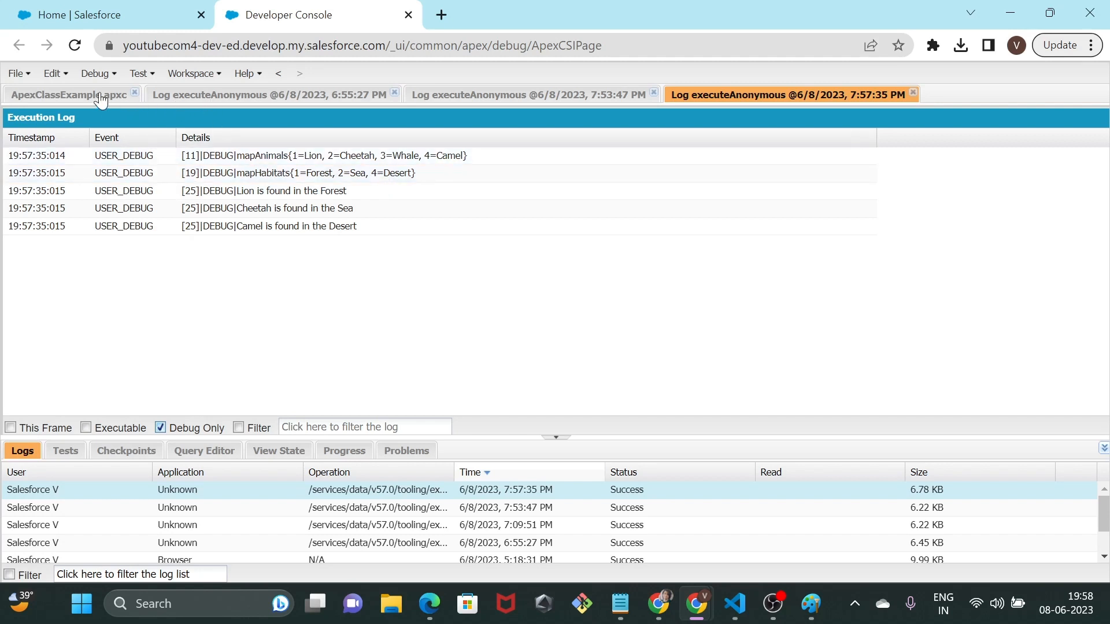
# - Change mapHabitats.put(2,'Sea') to key 3 in ApexClassExample and save with Ctrl+S
pyautogui.click(67, 94)
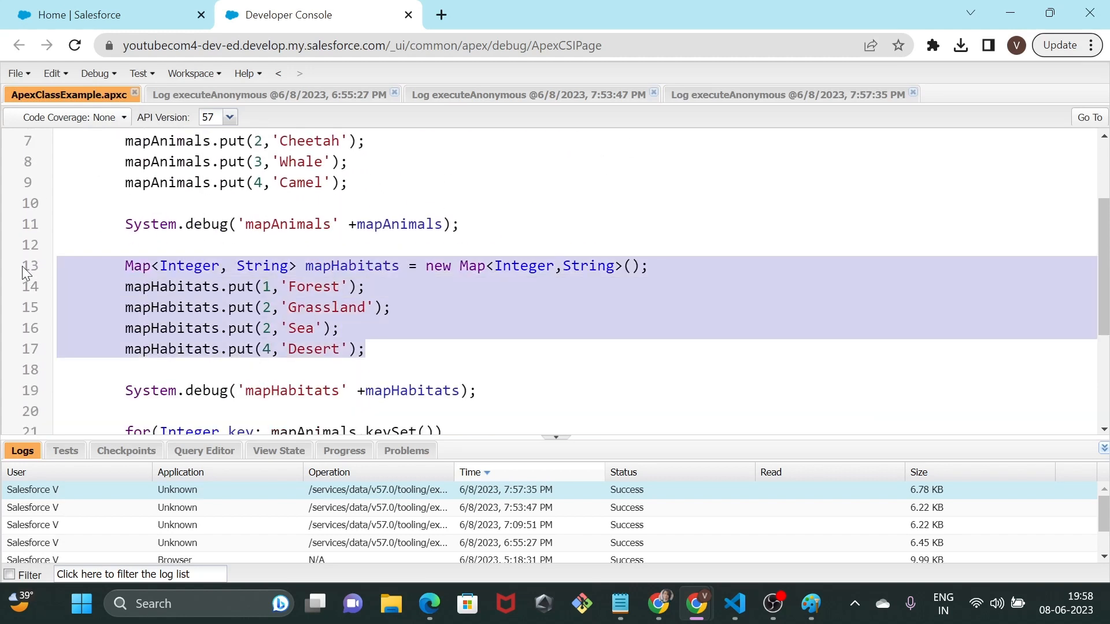
pyautogui.click(77, 266)
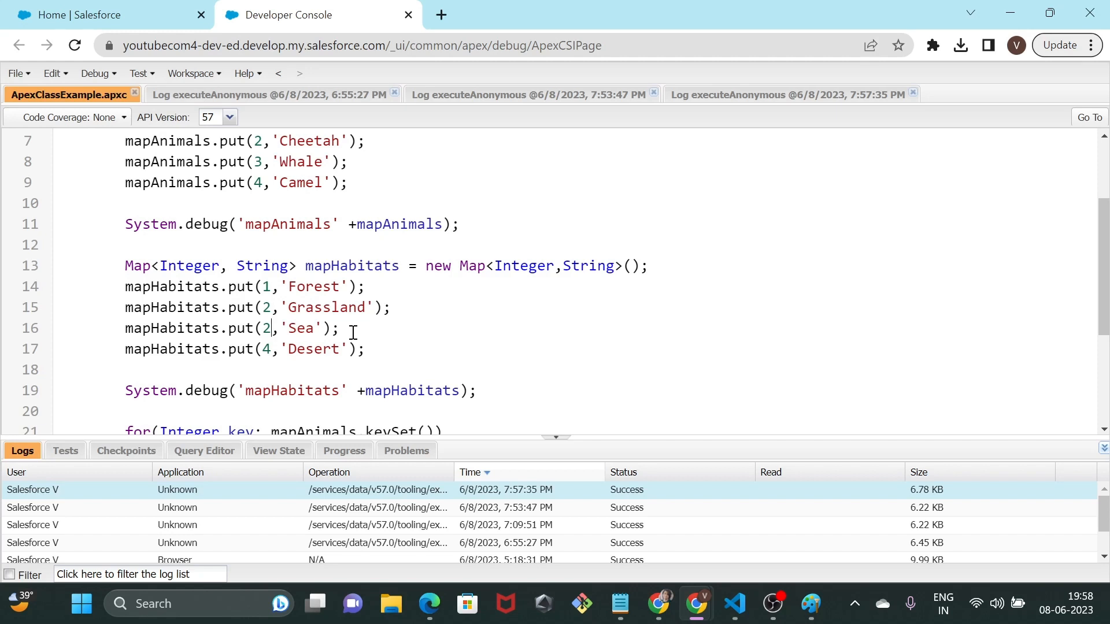
pyautogui.write('3')
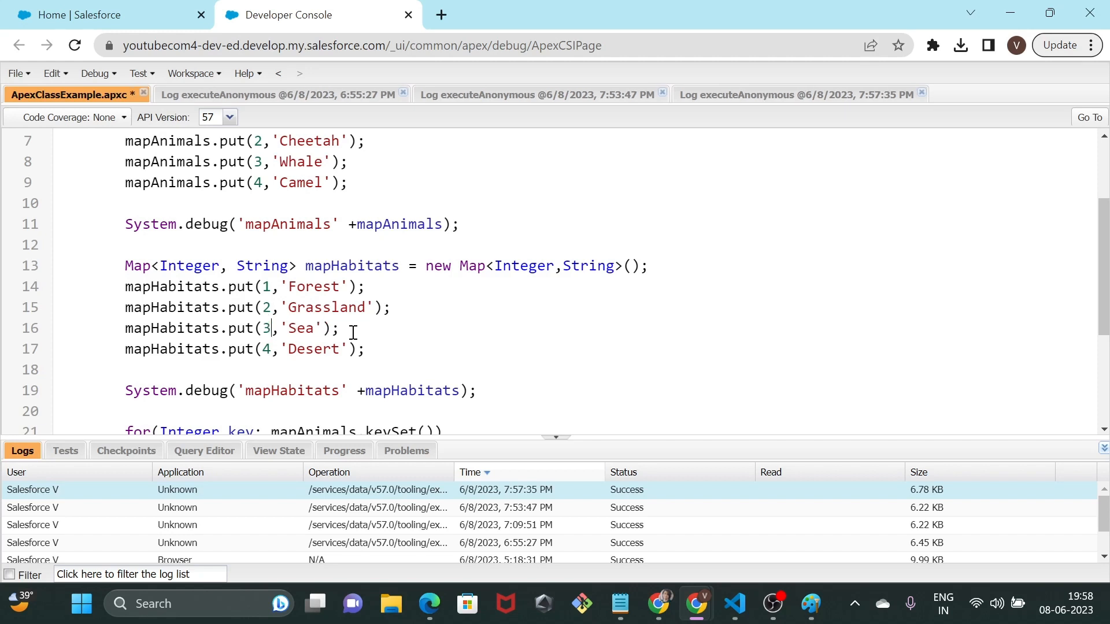
pyautogui.press('ctrl+s')
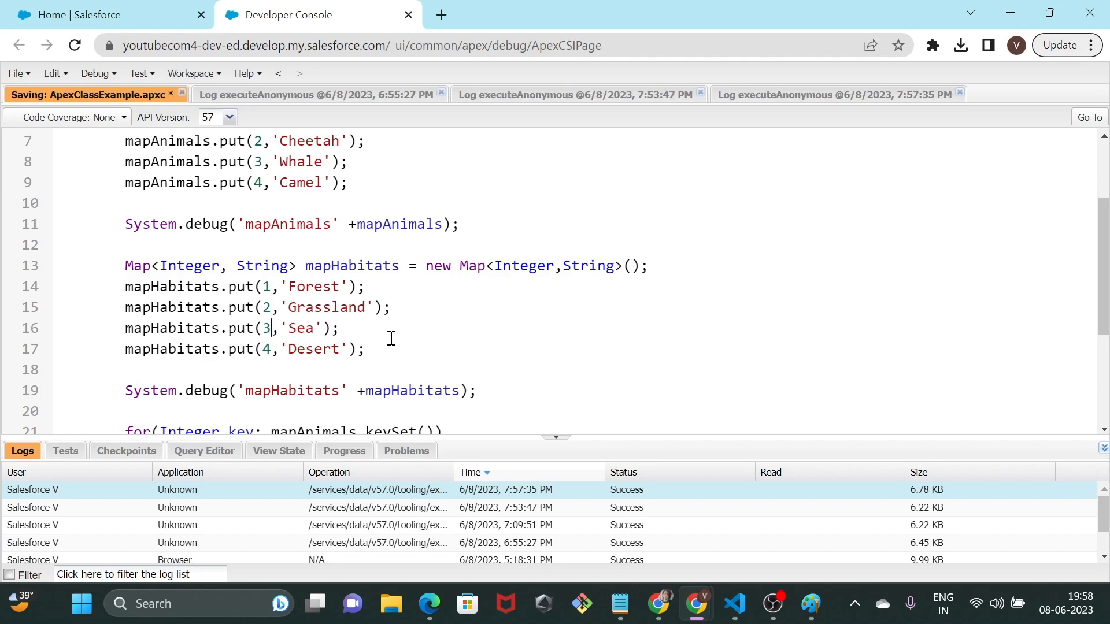
# - Run ApexClassExample.main() via Execute Anonymous, filter the log to Debug Only showing all four matches, and return to the source
pyautogui.click(93, 73)
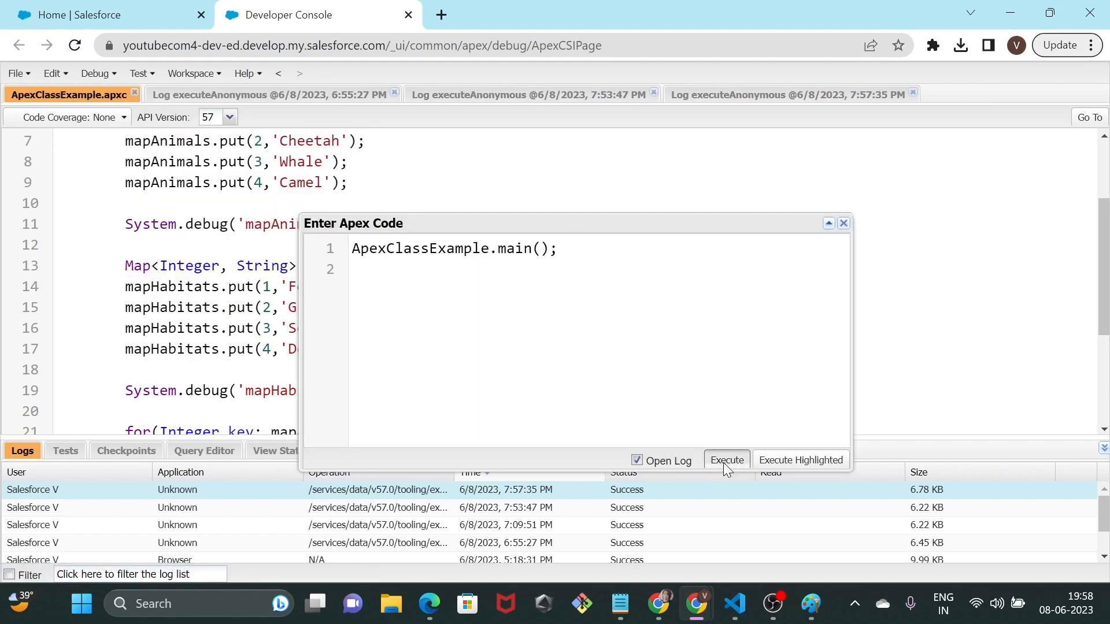
pyautogui.click(725, 460)
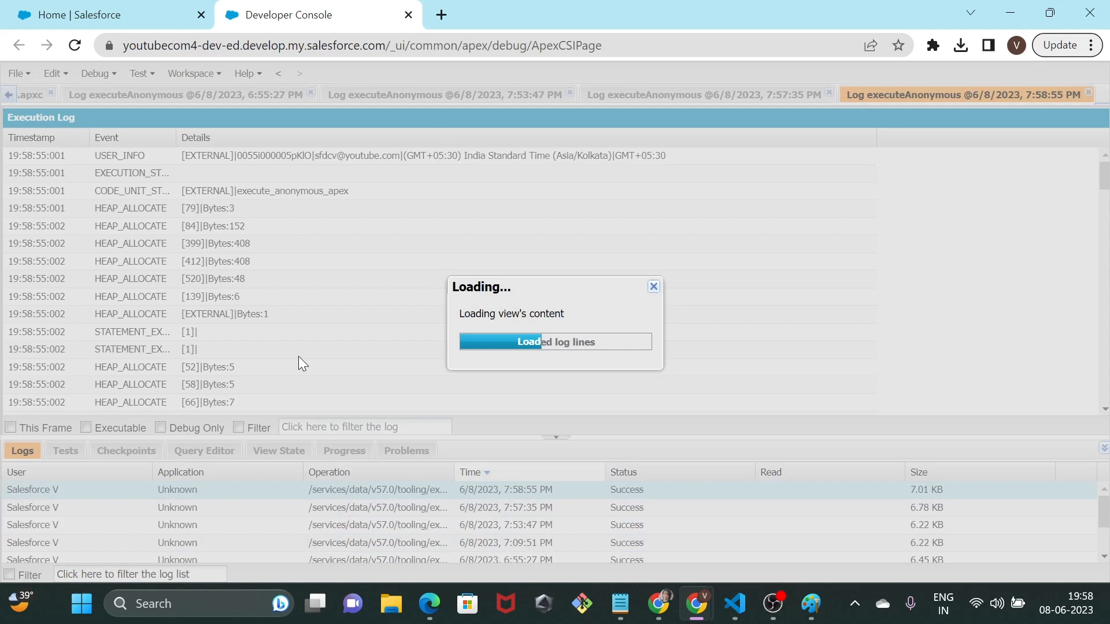
pyautogui.click(159, 428)
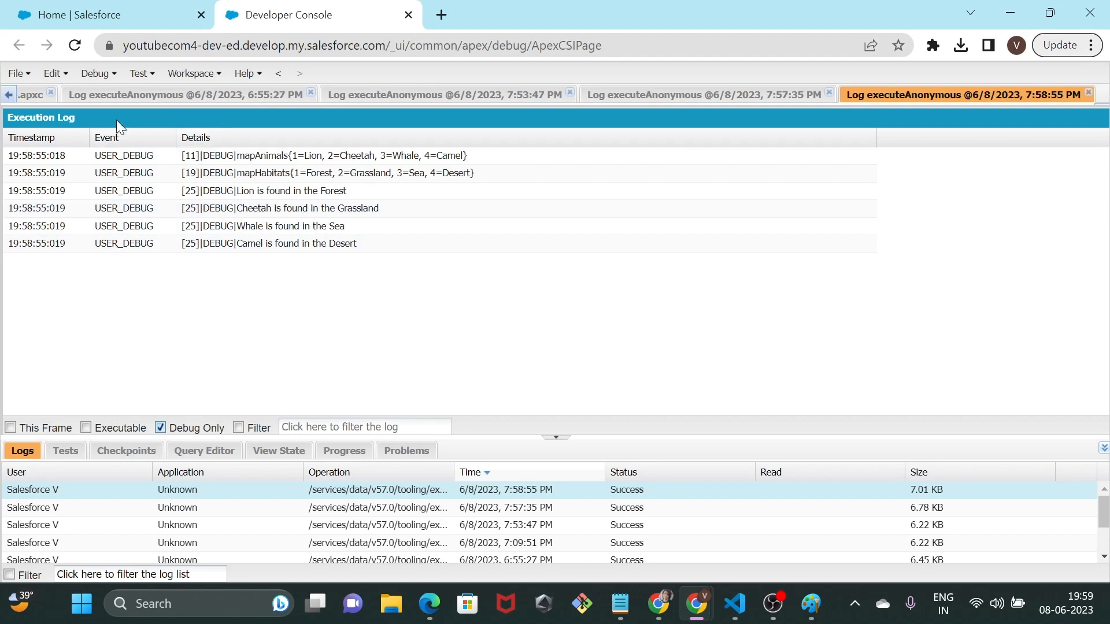
pyautogui.click(27, 94)
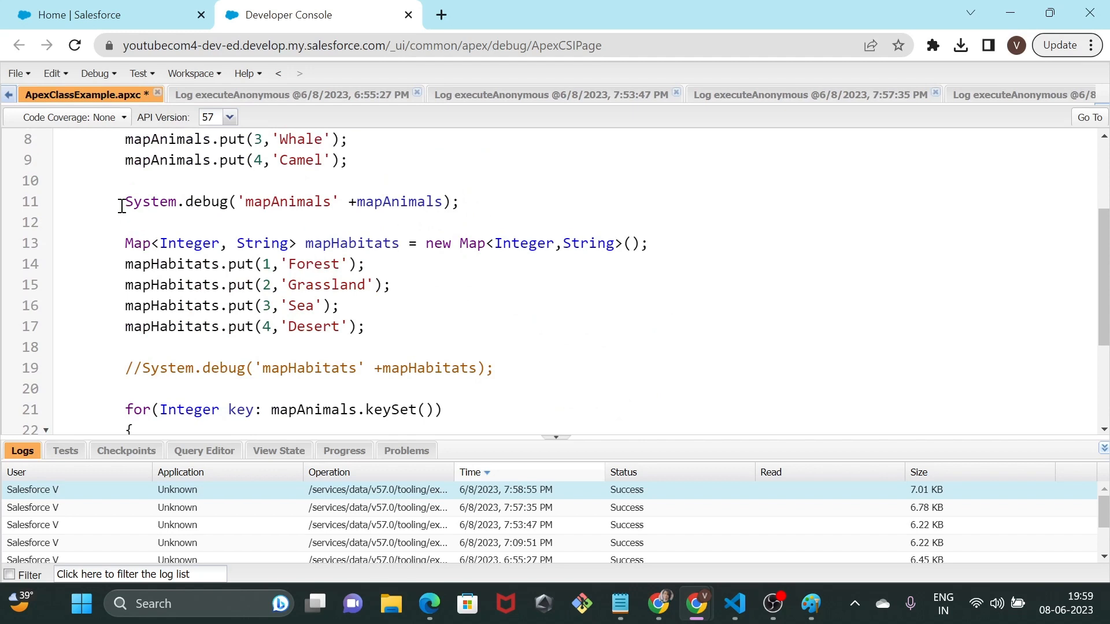
# - Prefix the mapAnimals System.debug line with // and save ApexClassExample with Ctrl+S
pyautogui.write('//')
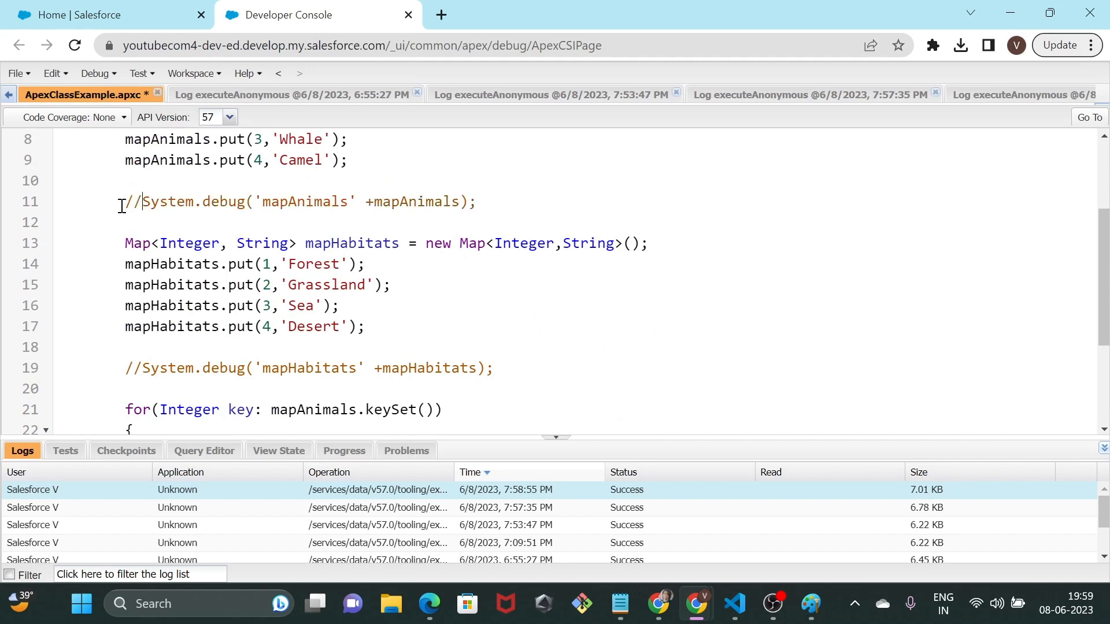
pyautogui.press('ctrl+s')
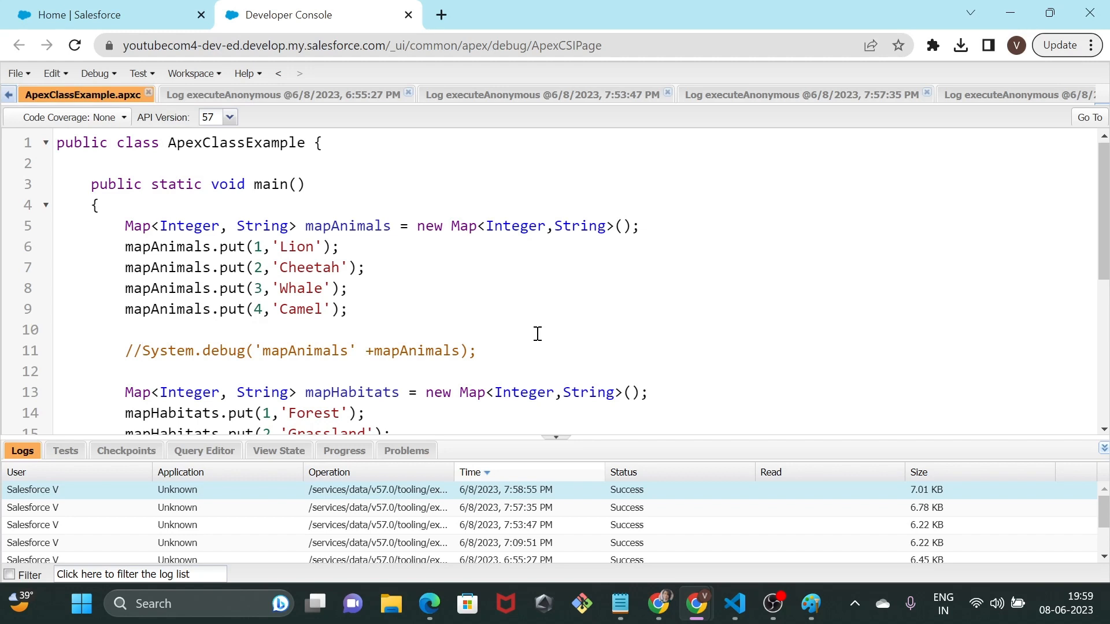
pyautogui.click(146, 352)
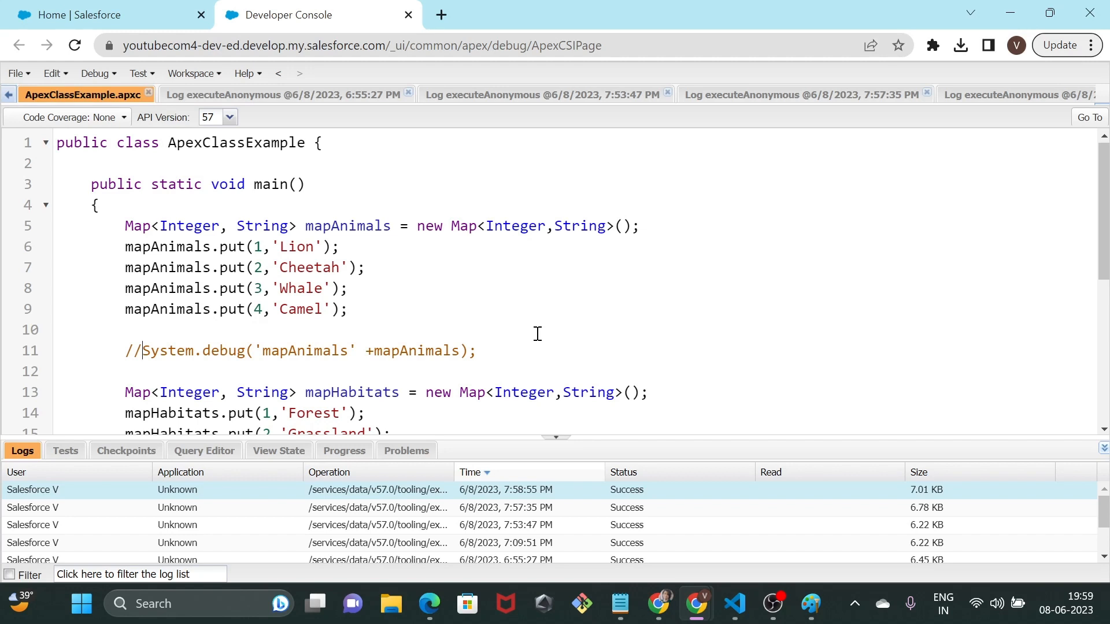